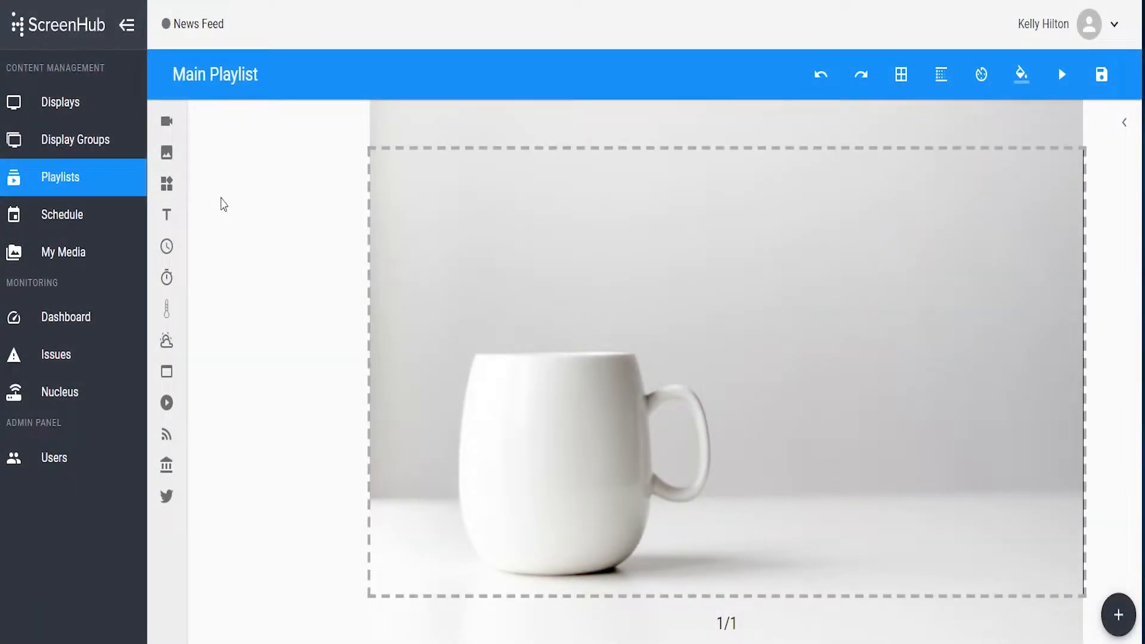
{"action": "mouse_move", "coordinate": [166, 215]}
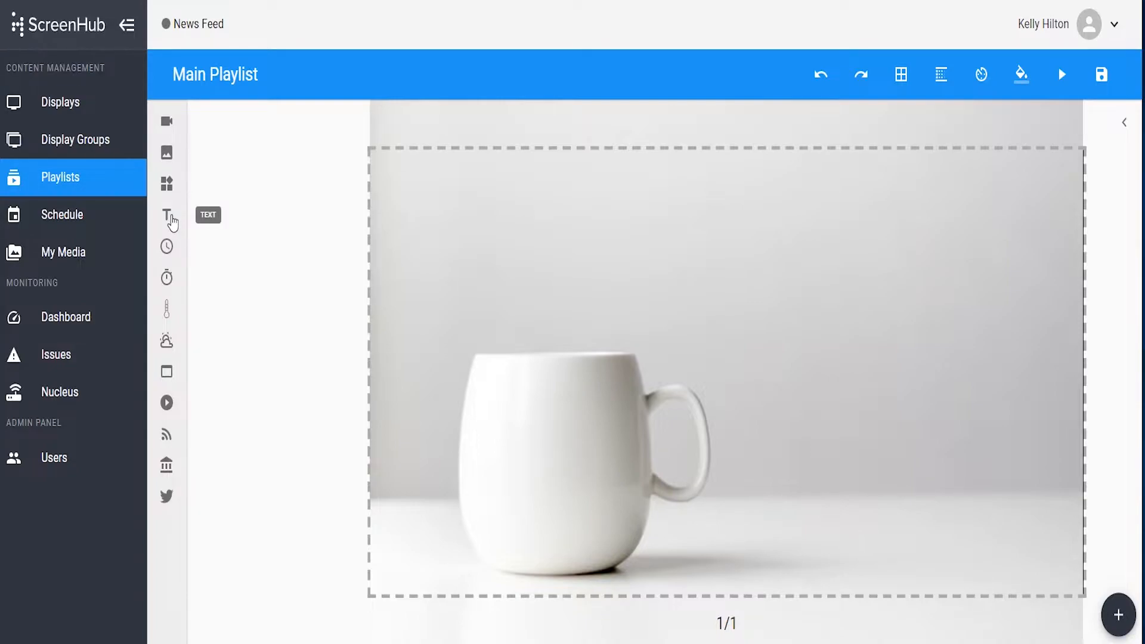
- Add a text box and stretch it wide near the upper right of the mug slide
{"action": "left_click", "coordinate": [167, 218]}
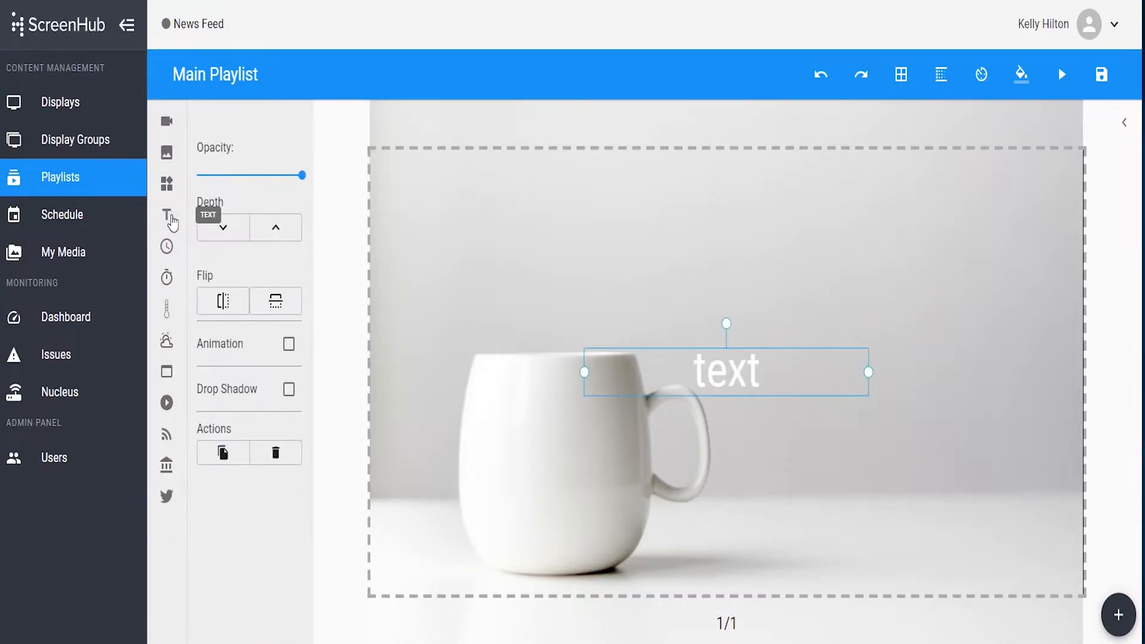
{"action": "left_click_drag", "start_coordinate": [726, 371], "coordinate": [806, 325]}
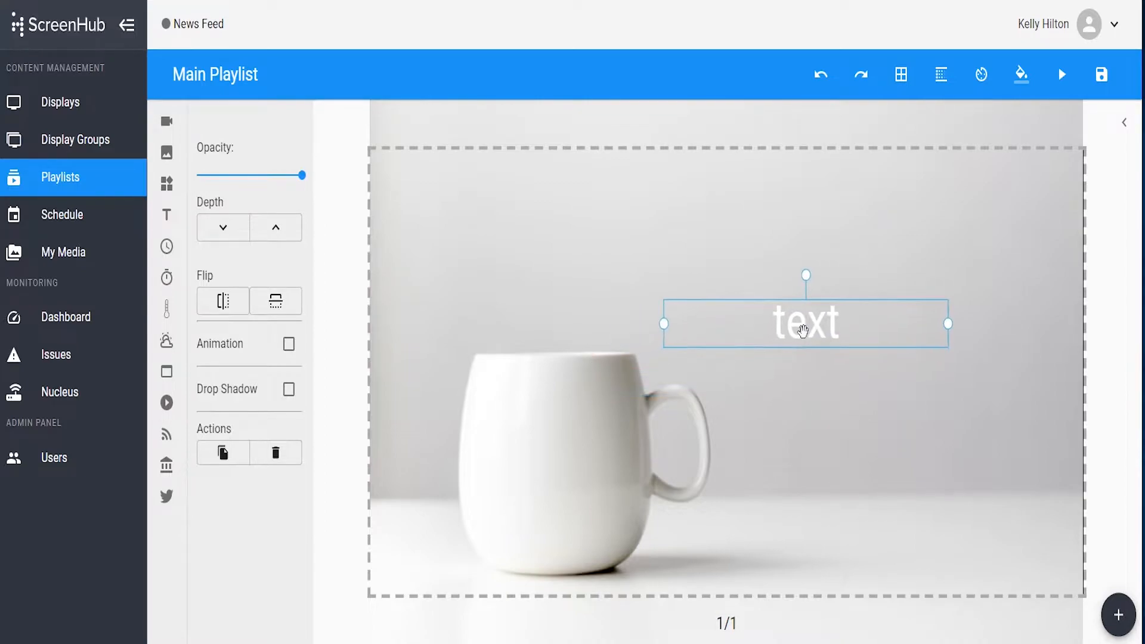
{"action": "left_click_drag", "start_coordinate": [804, 322], "coordinate": [843, 312]}
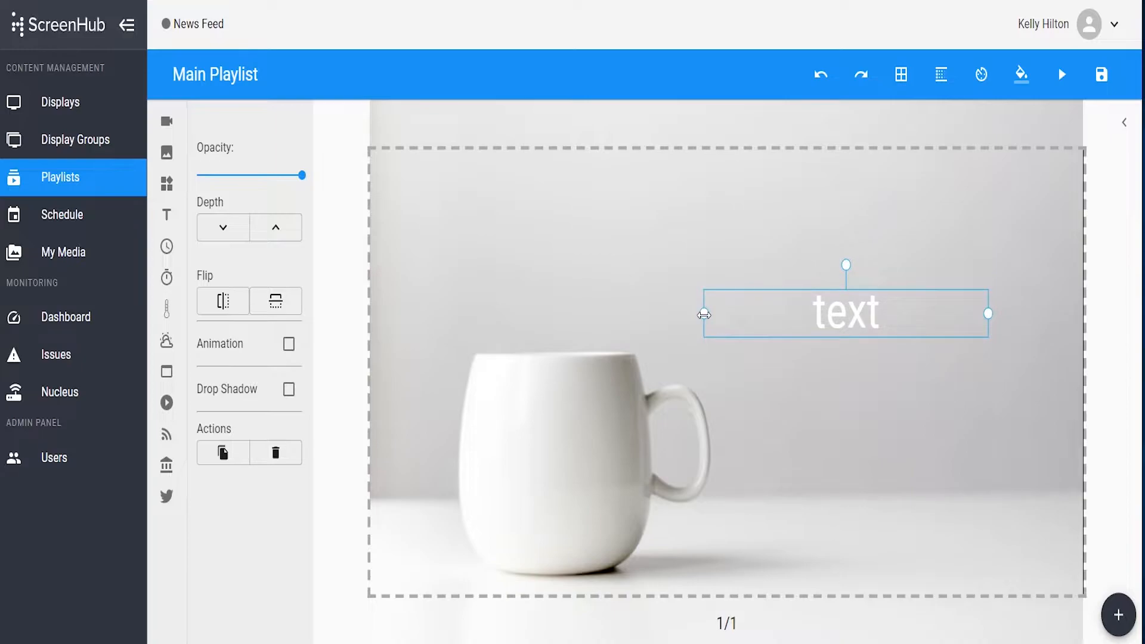
{"action": "left_click_drag", "start_coordinate": [705, 315], "coordinate": [397, 314]}
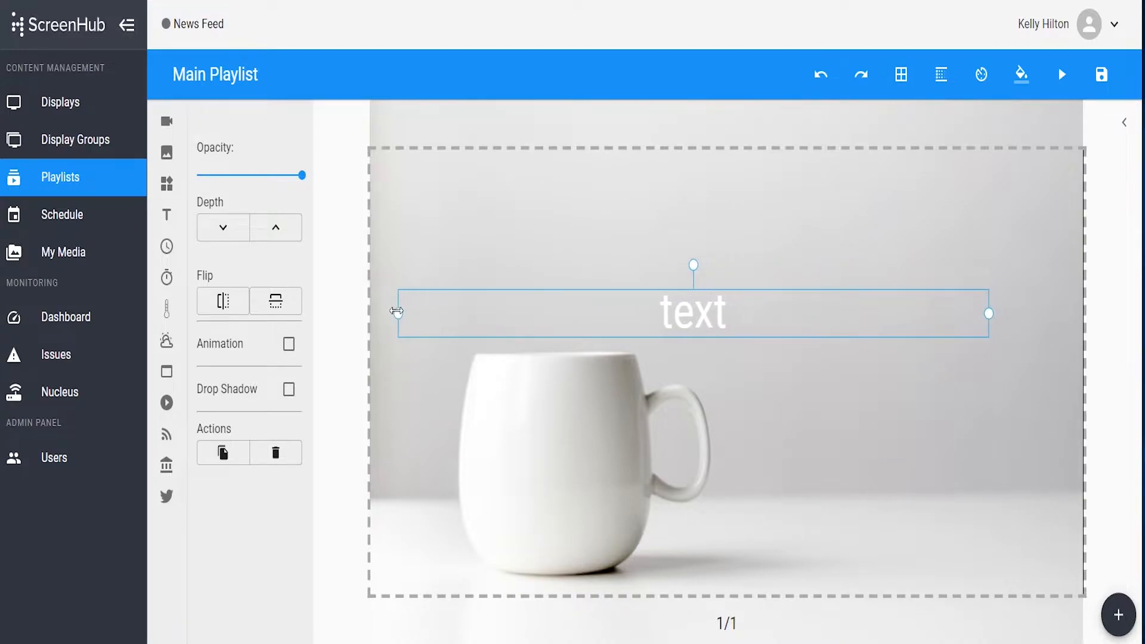
{"action": "left_click_drag", "start_coordinate": [398, 312], "coordinate": [690, 329]}
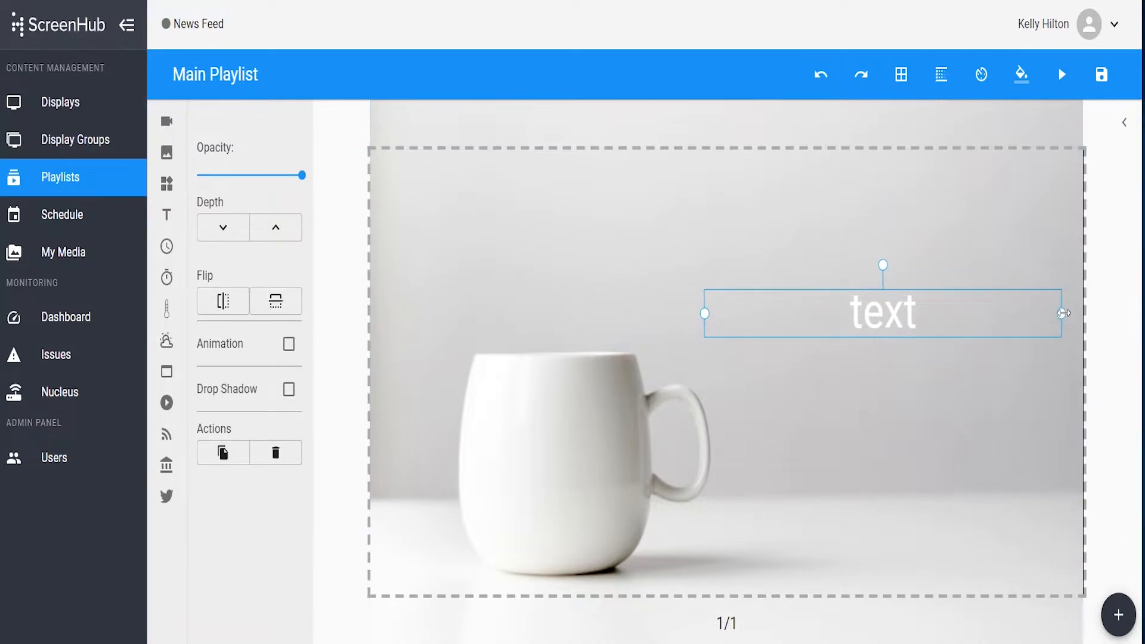
{"action": "left_click_drag", "start_coordinate": [1060, 312], "coordinate": [1073, 312]}
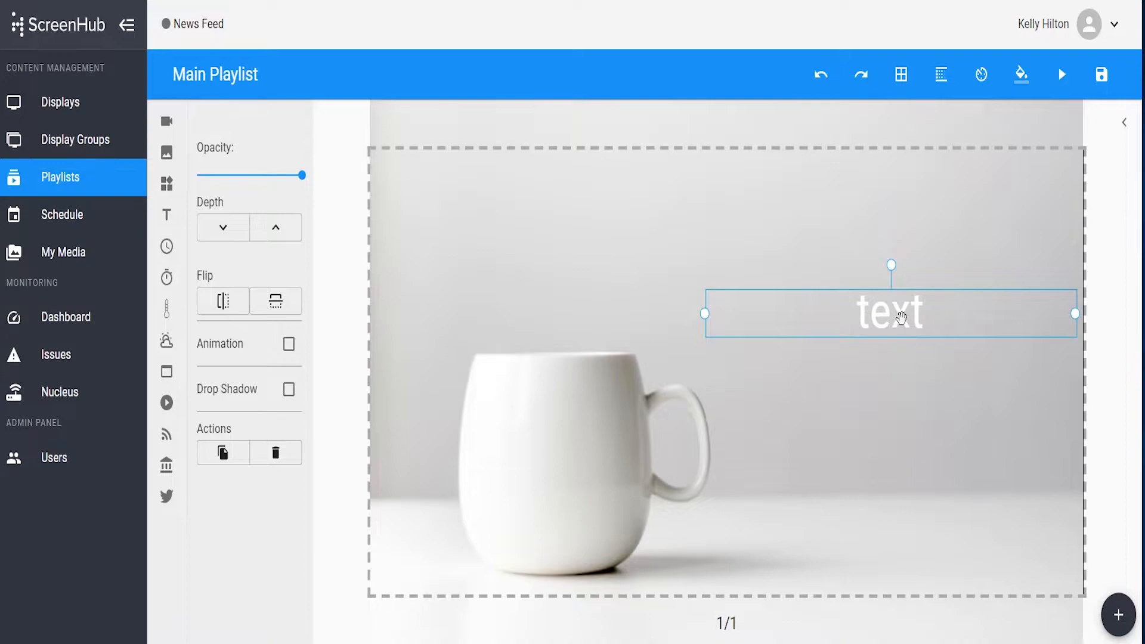
{"action": "left_click_drag", "start_coordinate": [889, 312], "coordinate": [880, 216]}
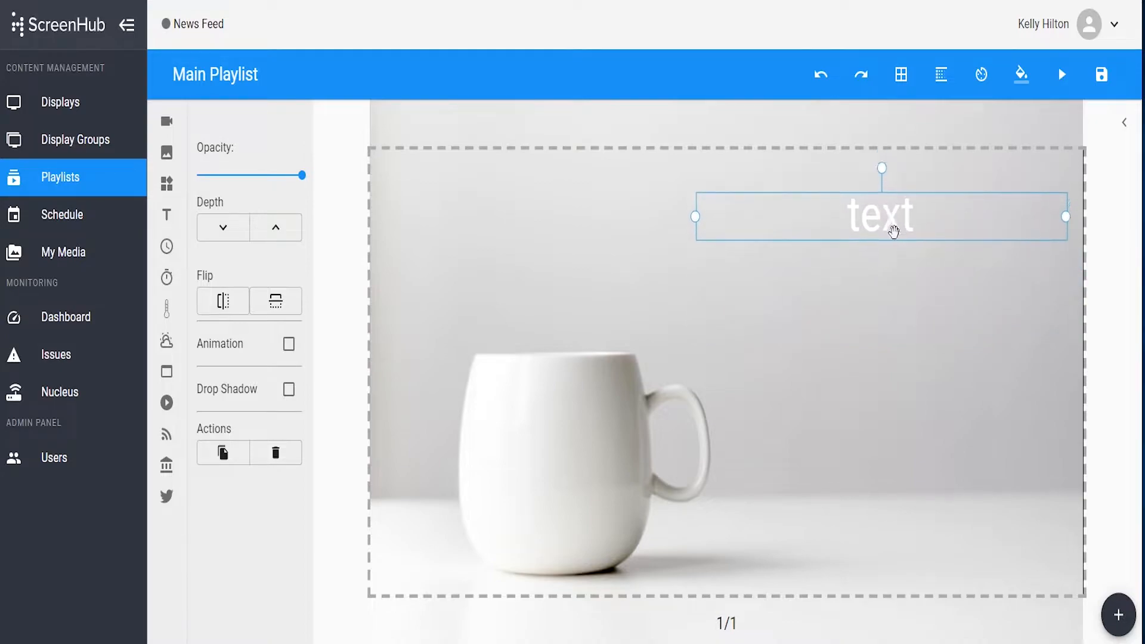
{"action": "left_click_drag", "start_coordinate": [881, 215], "coordinate": [885, 254]}
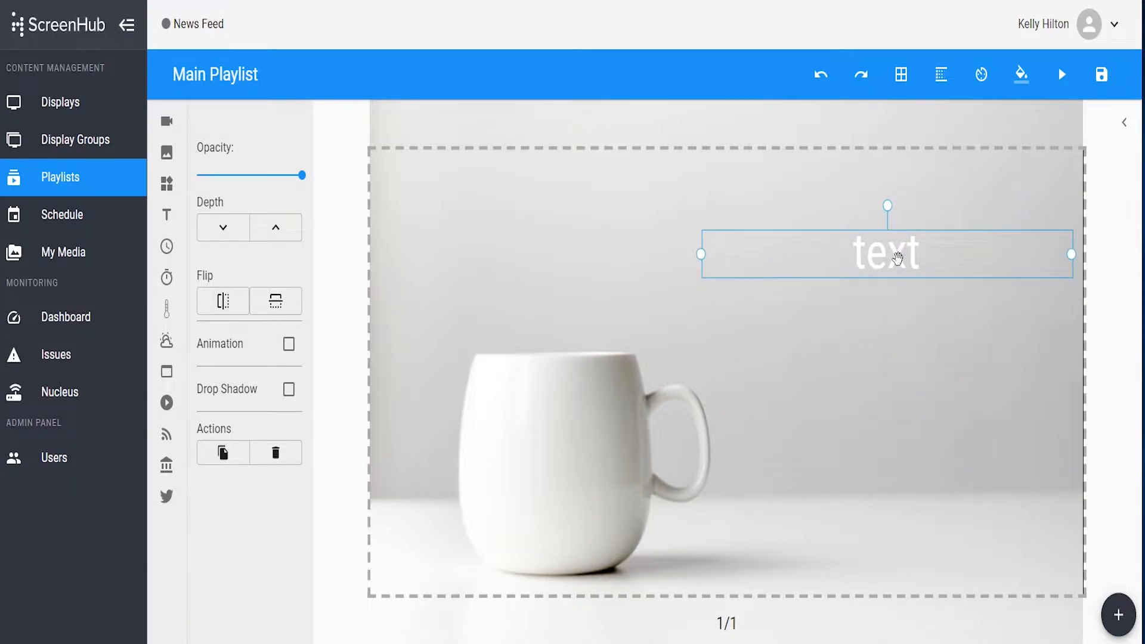
{"action": "mouse_move", "coordinate": [916, 253]}
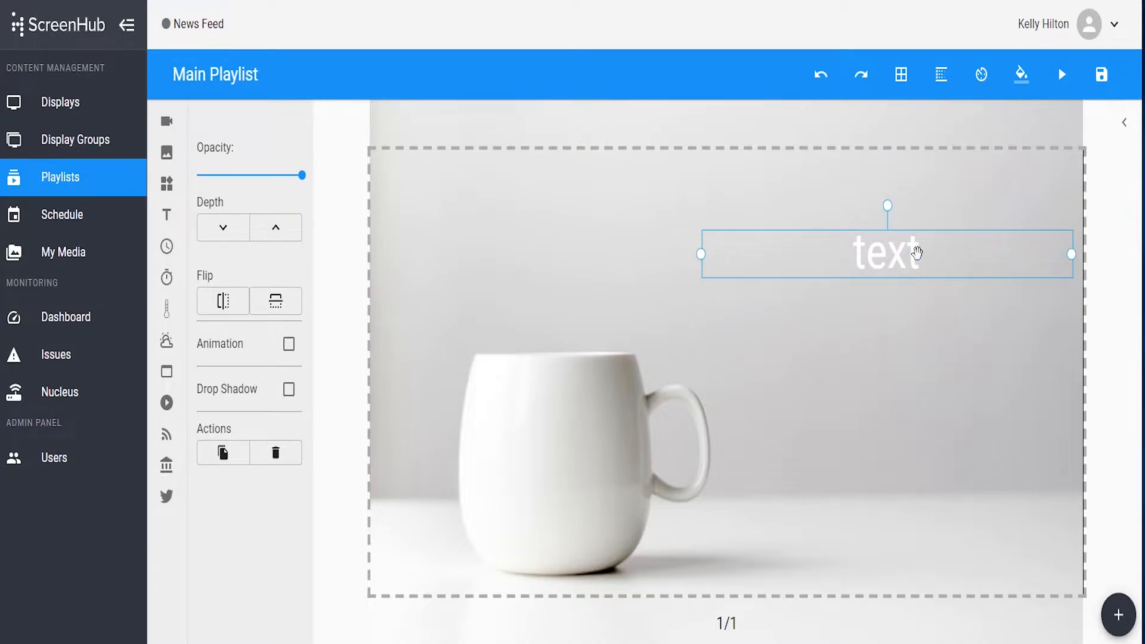
- Replace the placeholder word with 'FREE' on one line and 'COFFEE' below it
{"action": "double_click", "coordinate": [885, 253]}
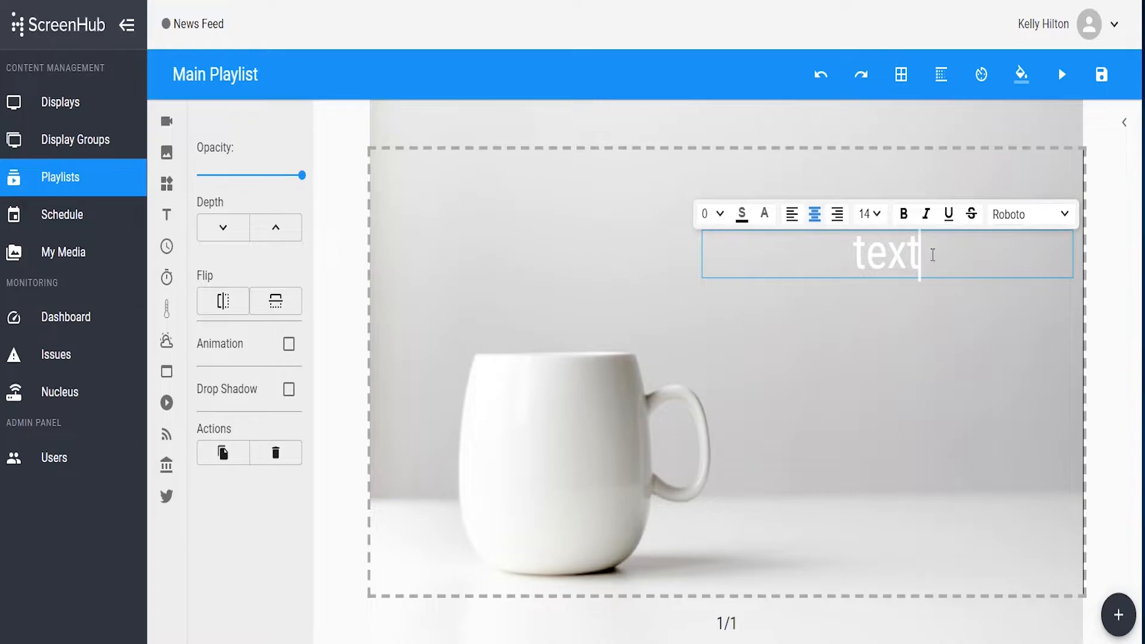
{"action": "key", "text": "Backspace"}
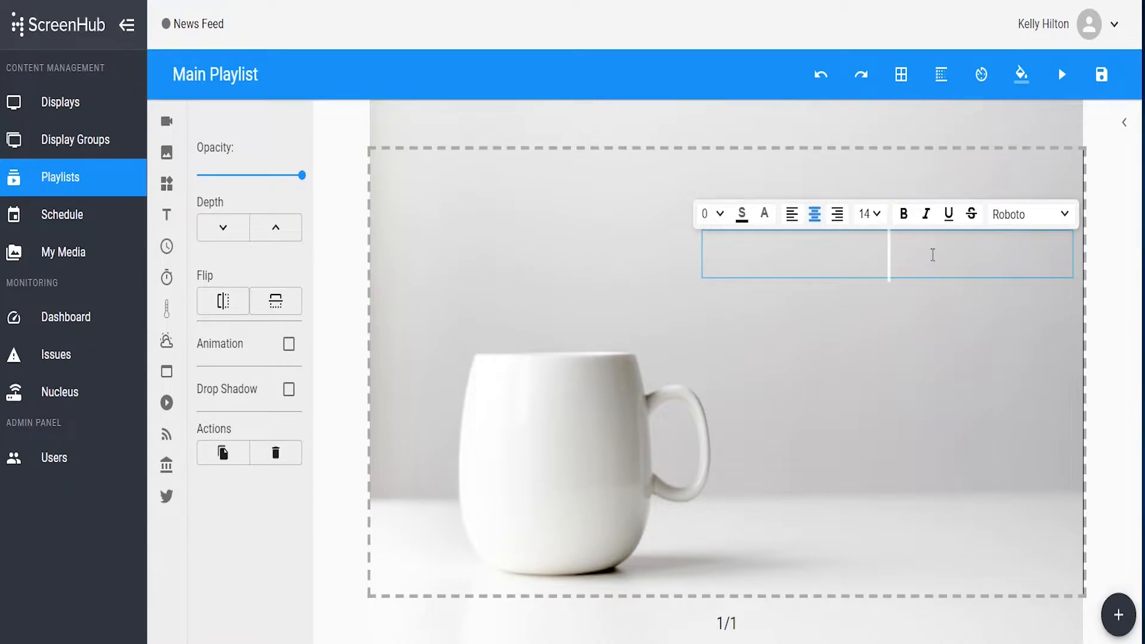
{"action": "type", "text": "FREE"}
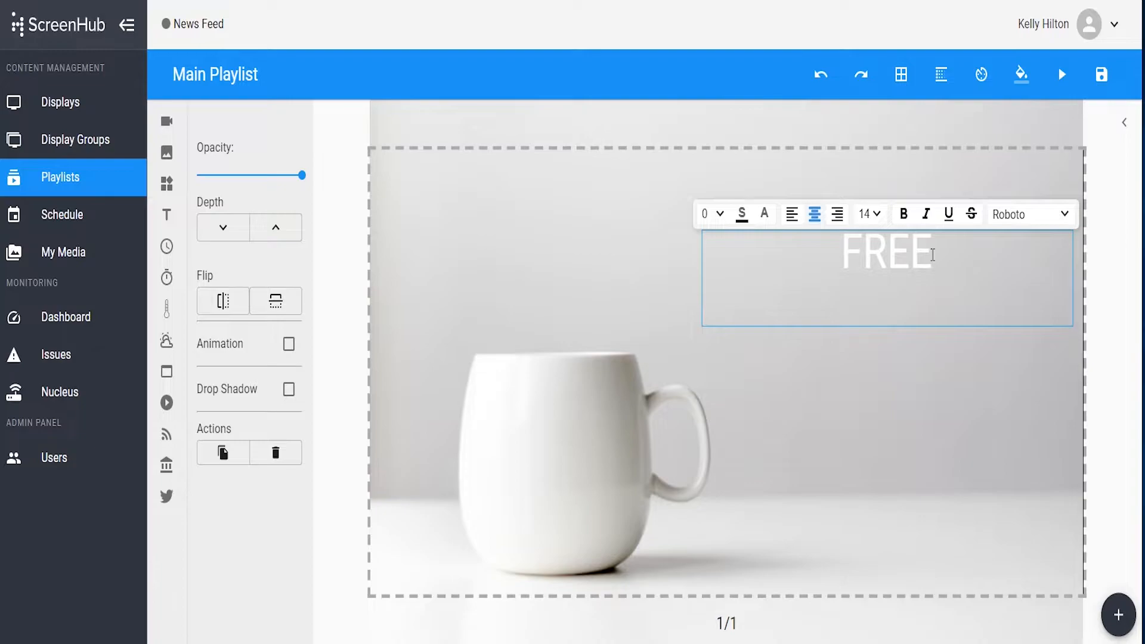
{"action": "type", "text": "COFFEE"}
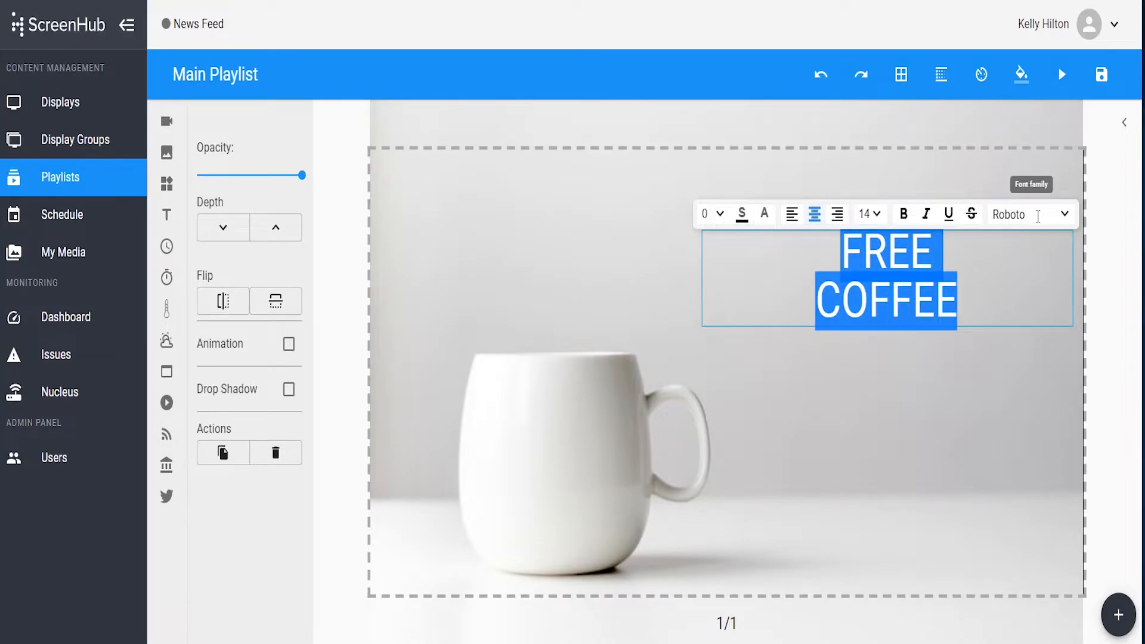
- Apply the Archivo Black font, toggling underline and italic on and back off
{"action": "left_click", "coordinate": [1025, 214]}
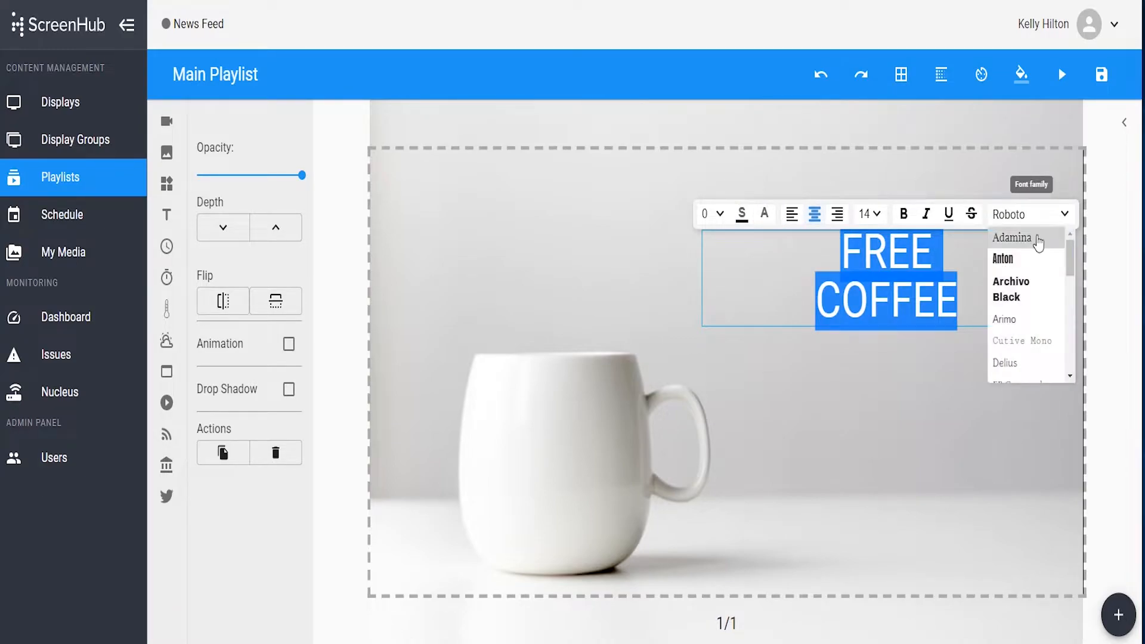
{"action": "left_click", "coordinate": [1011, 290]}
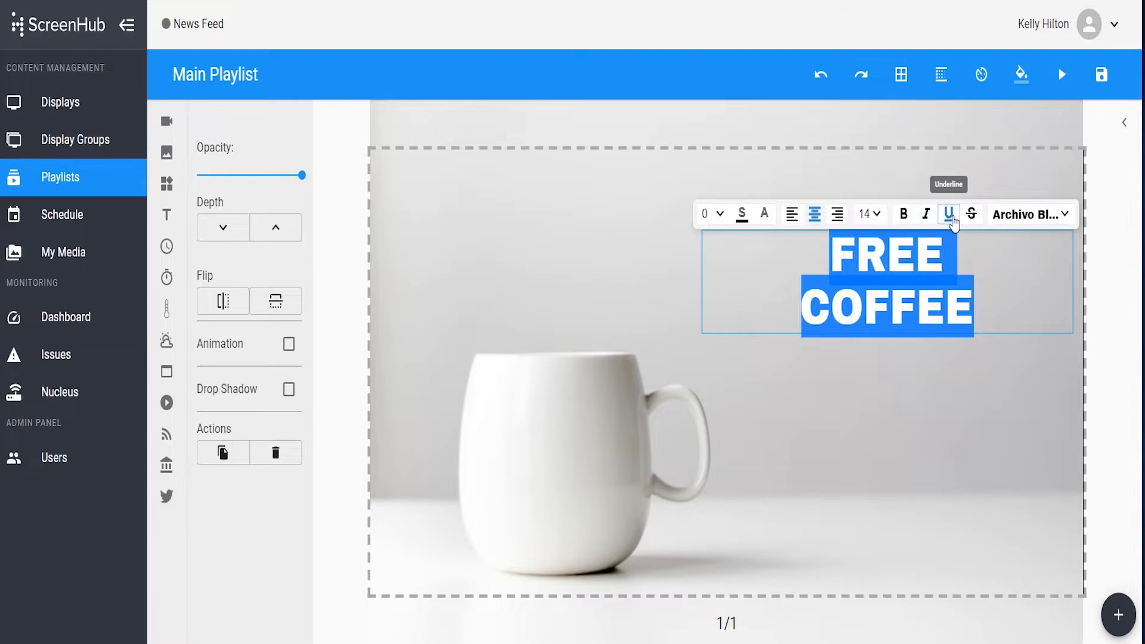
{"action": "left_click", "coordinate": [971, 214]}
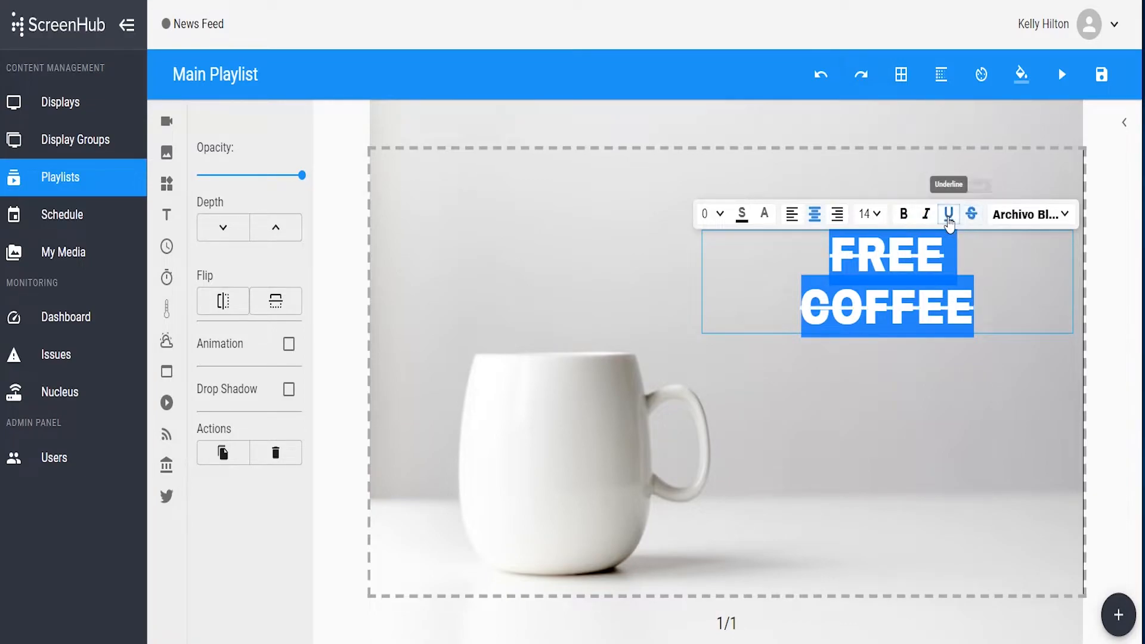
{"action": "left_click", "coordinate": [925, 214]}
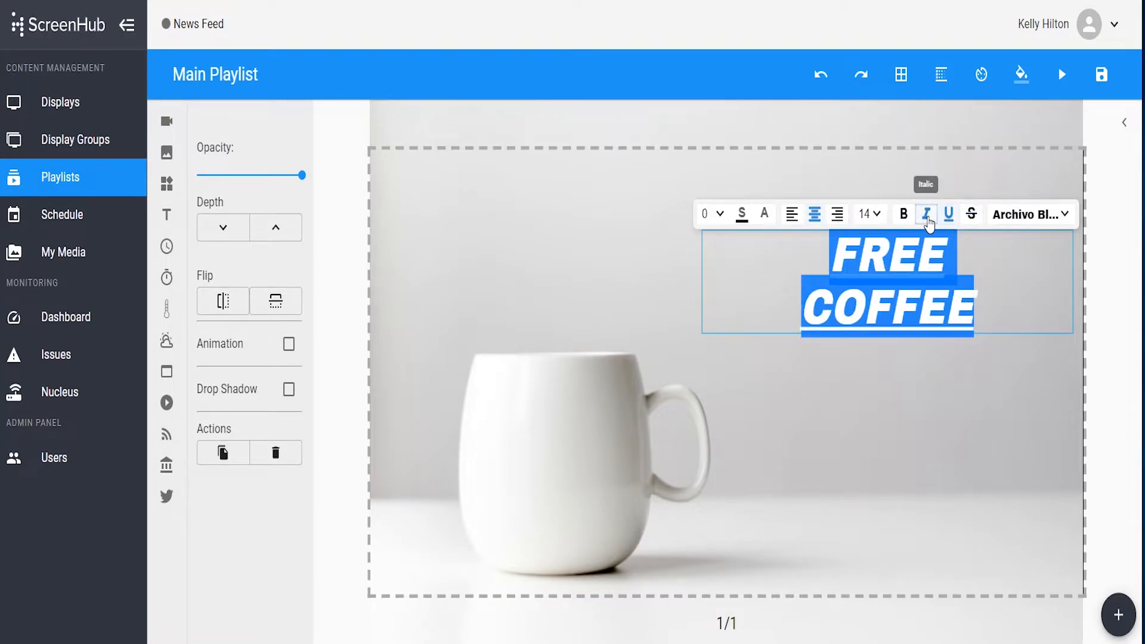
{"action": "left_click", "coordinate": [925, 214]}
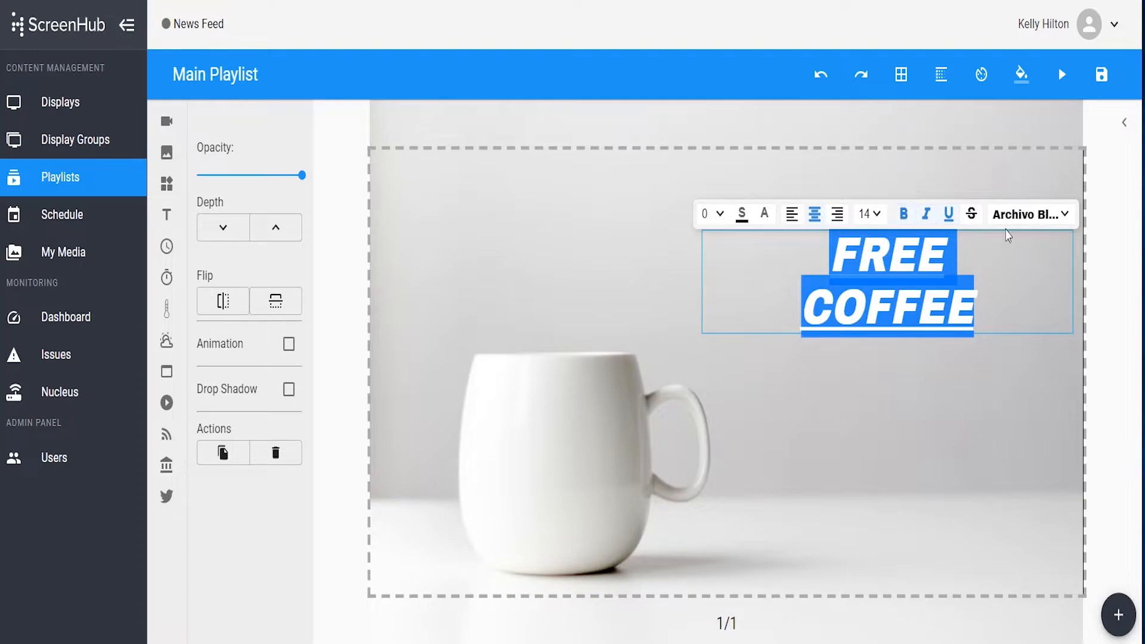
{"action": "left_click", "coordinate": [903, 214]}
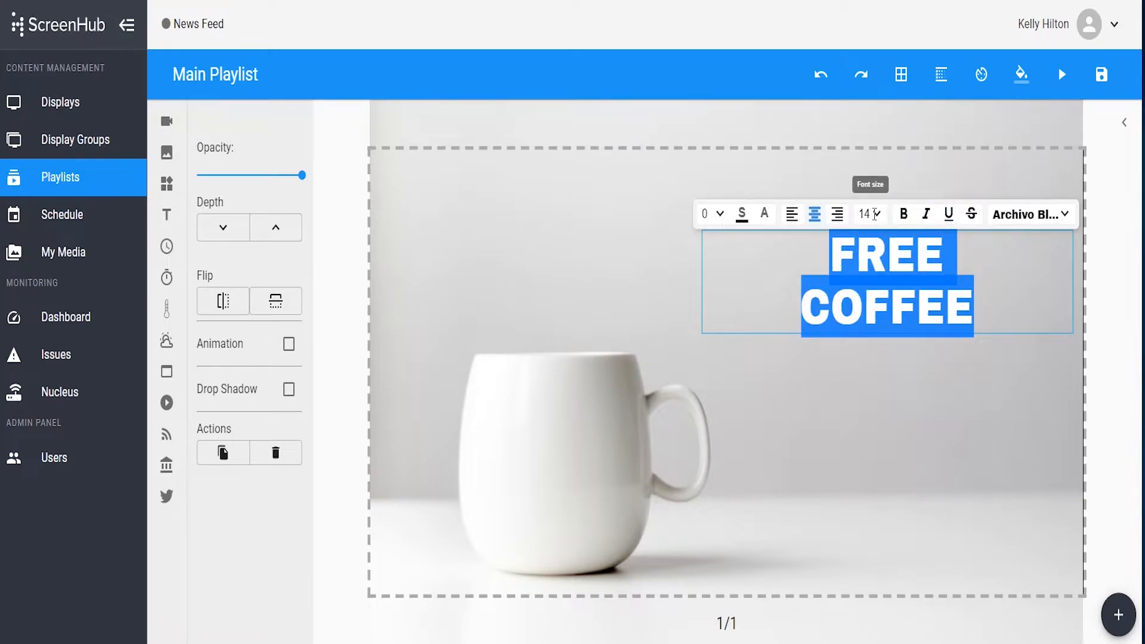
- Set the text size to 28 and centre-align it after trying right and left alignment
{"action": "left_click", "coordinate": [869, 214]}
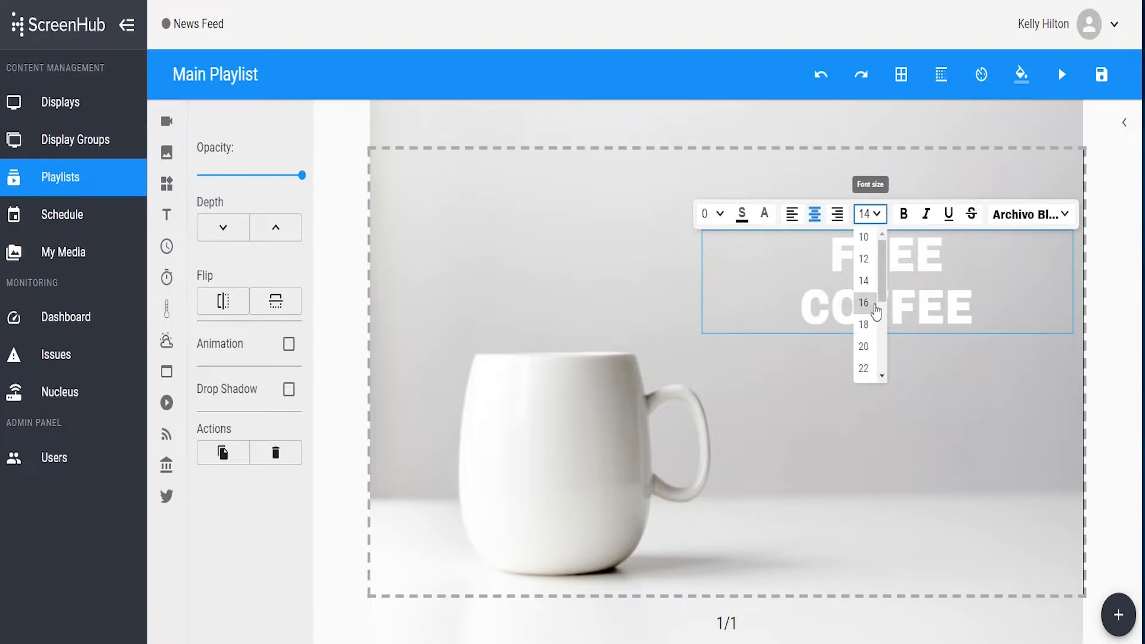
{"action": "left_click", "coordinate": [863, 371]}
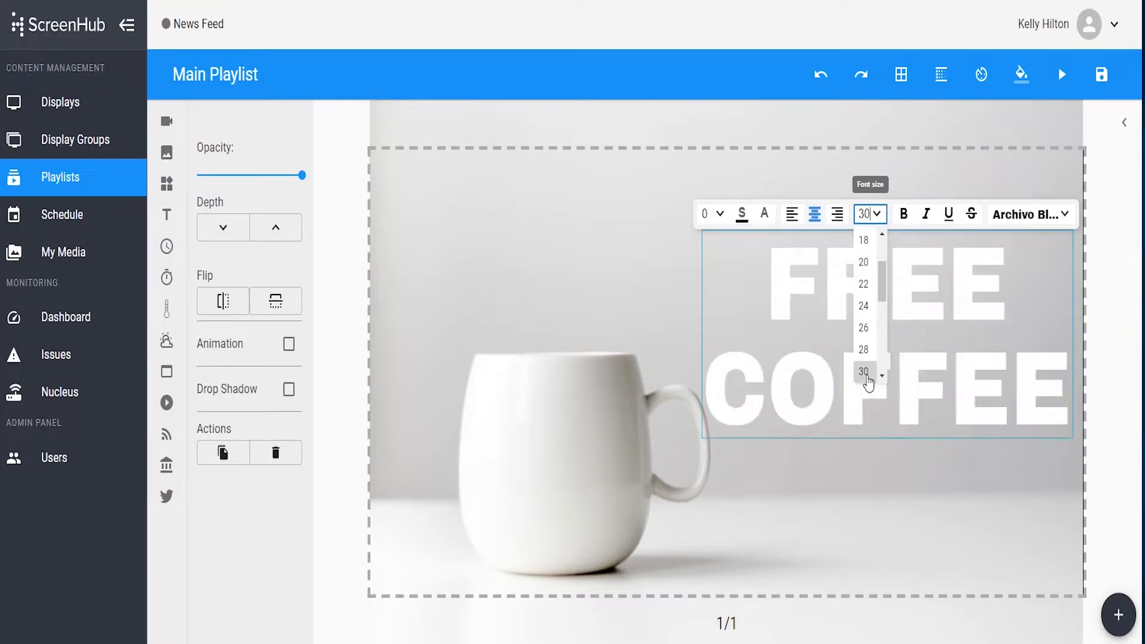
{"action": "left_click", "coordinate": [862, 348]}
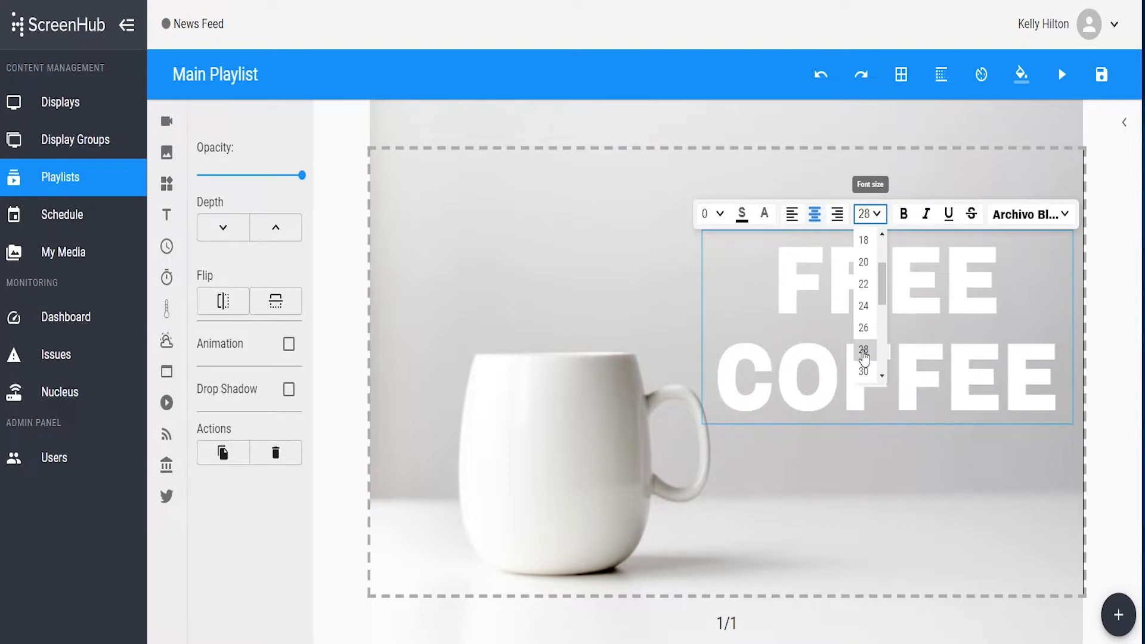
{"action": "mouse_move", "coordinate": [837, 214]}
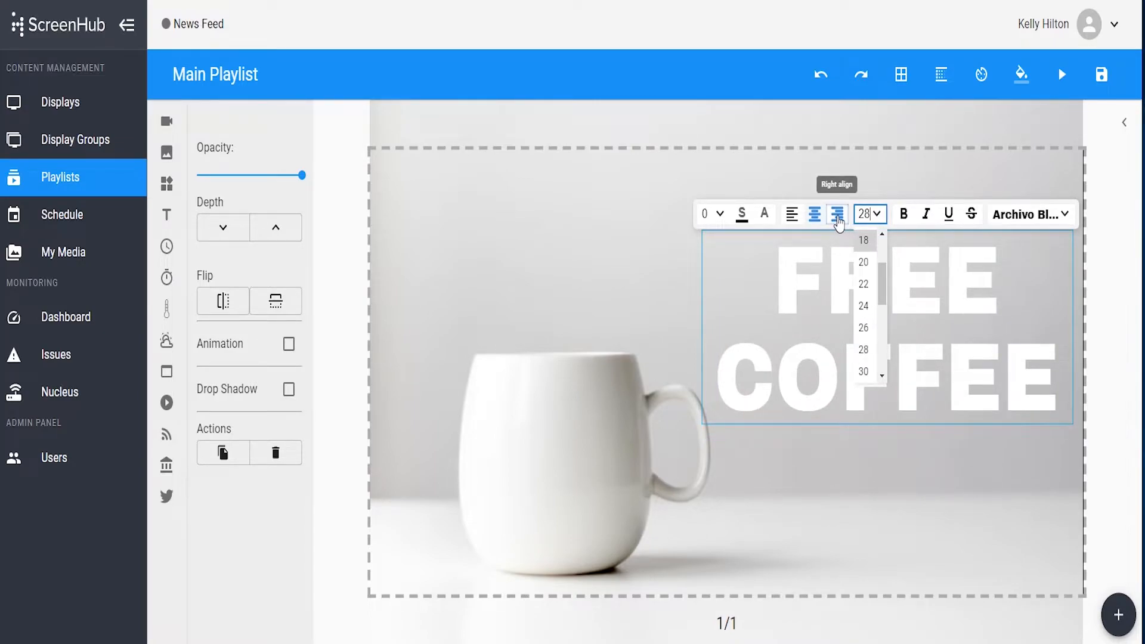
{"action": "left_click", "coordinate": [813, 214]}
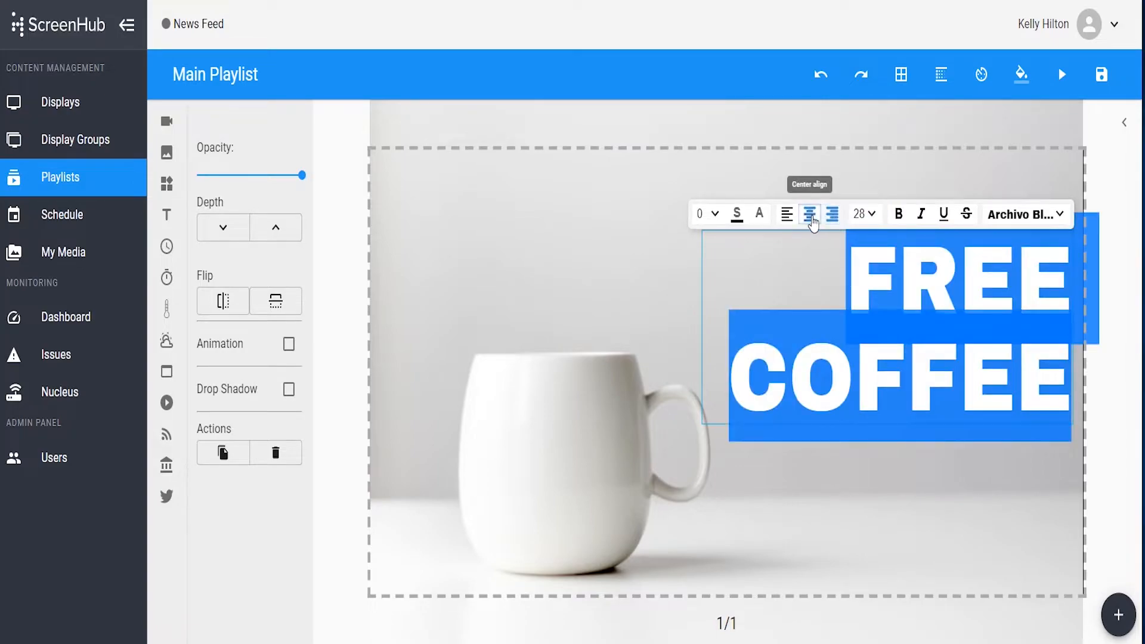
{"action": "left_click", "coordinate": [788, 214]}
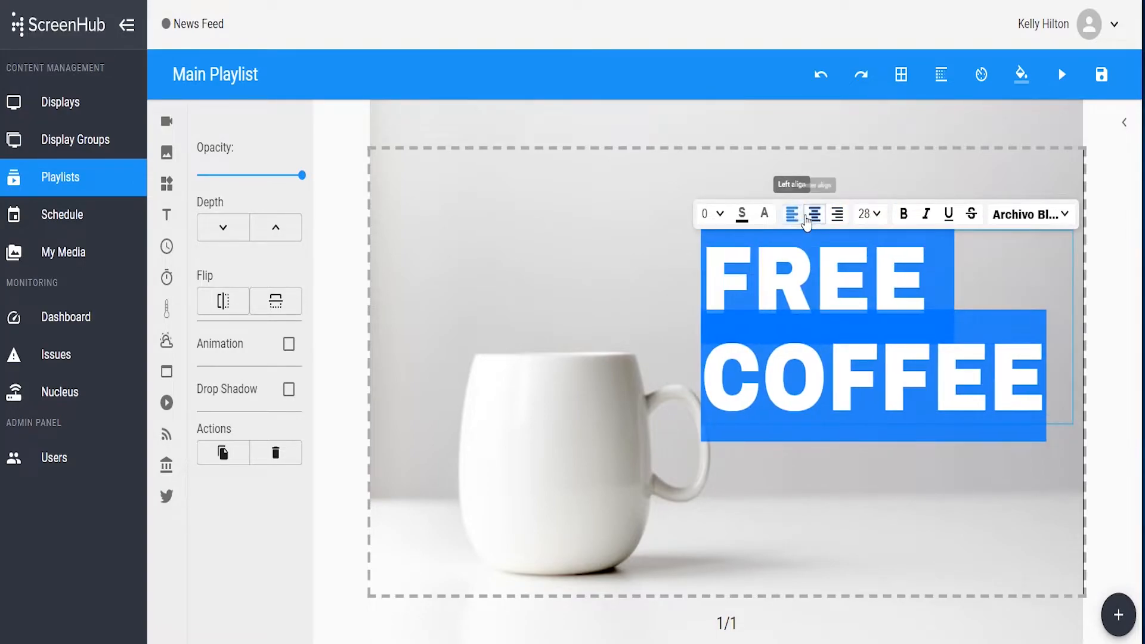
{"action": "left_click", "coordinate": [813, 214]}
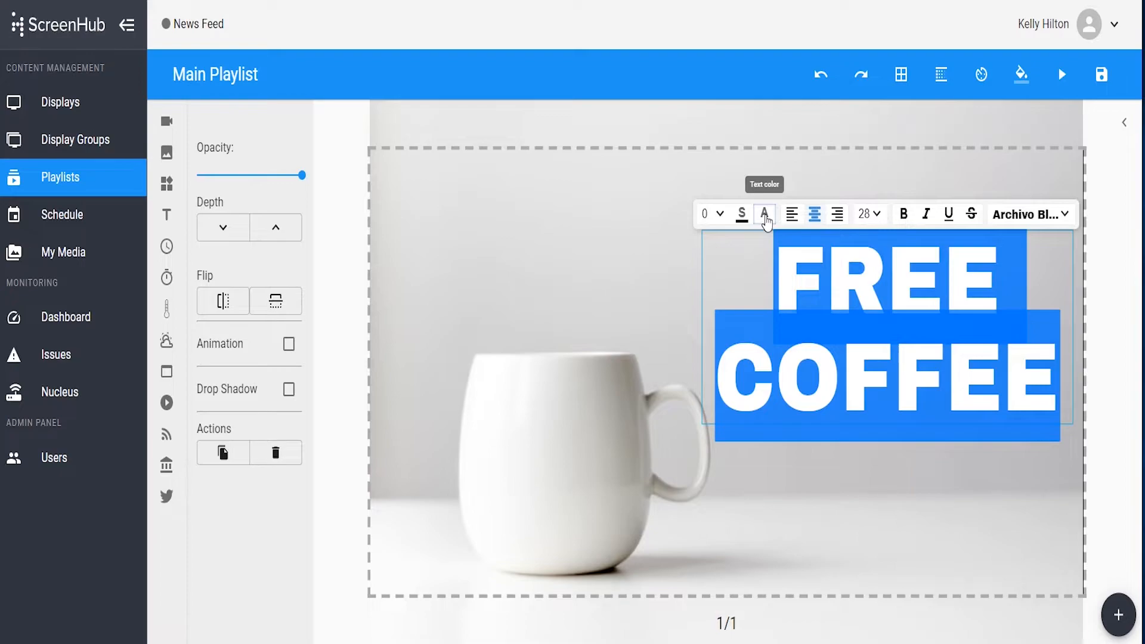
- Colour the text red after trying purple and dark blue, and pick black for the outline
{"action": "left_click", "coordinate": [763, 214]}
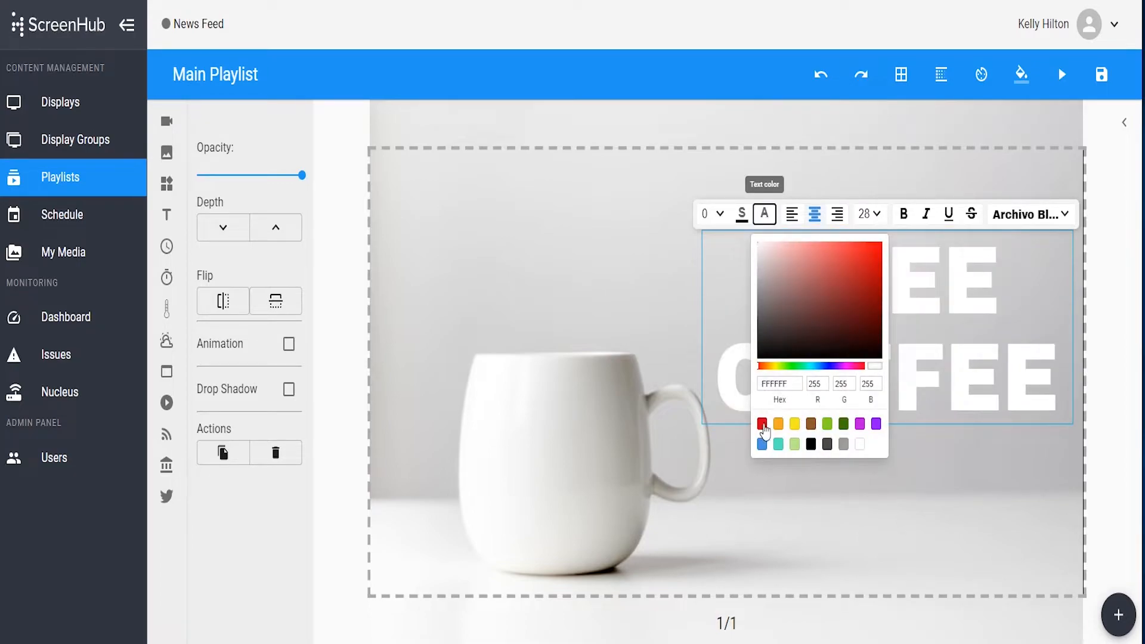
{"action": "left_click", "coordinate": [876, 423]}
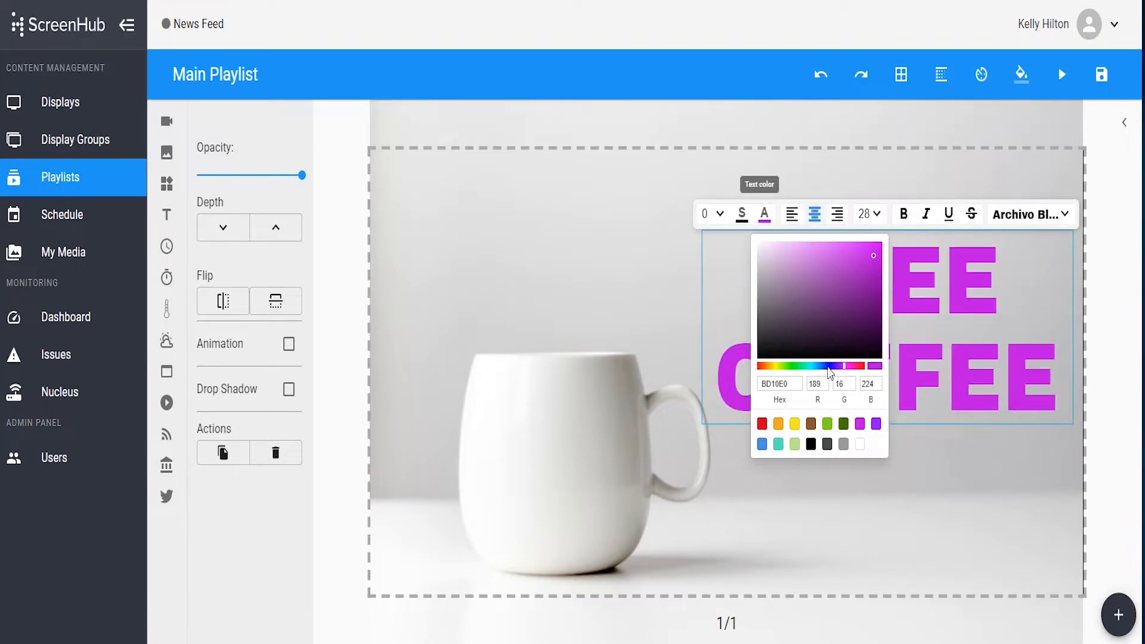
{"action": "left_click", "coordinate": [869, 276]}
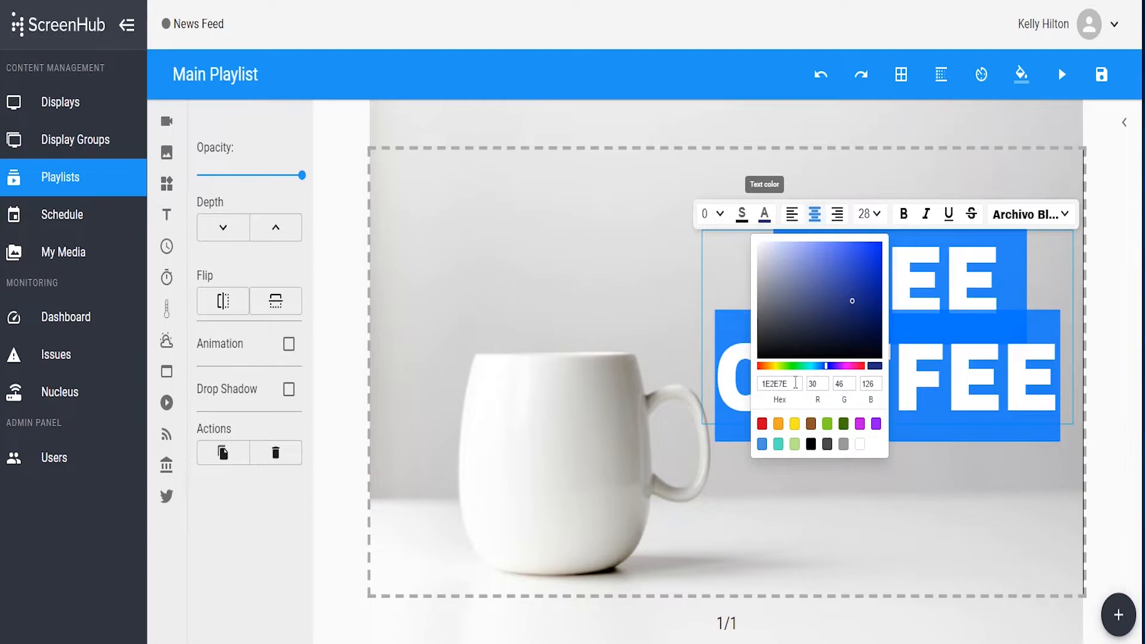
{"action": "left_click", "coordinate": [874, 423]}
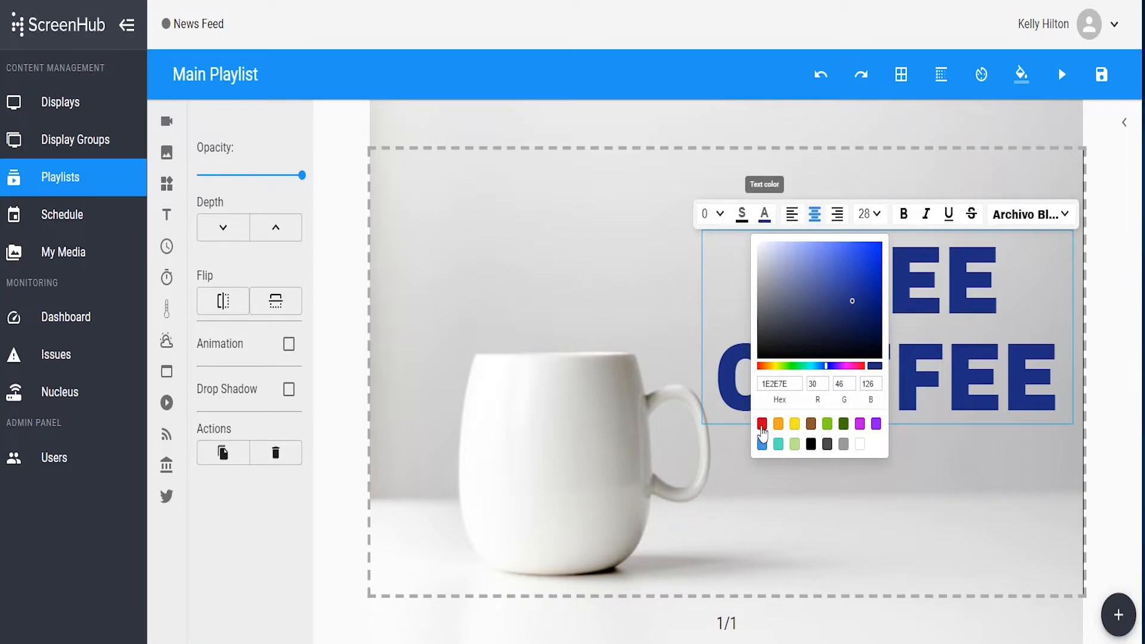
{"action": "left_click", "coordinate": [741, 214]}
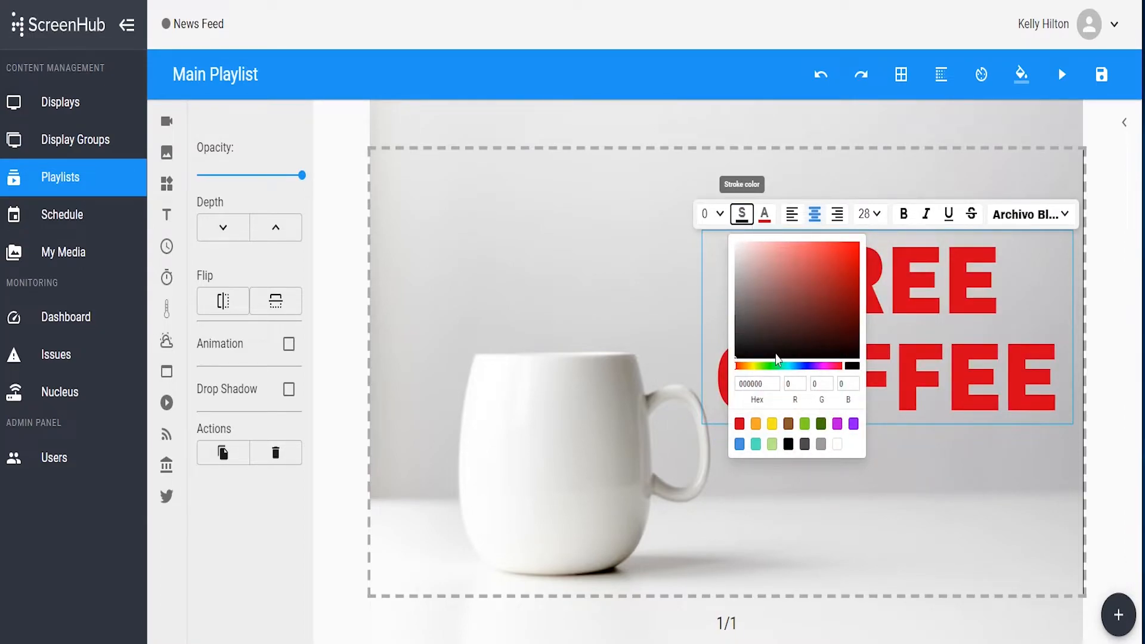
{"action": "left_click", "coordinate": [787, 443]}
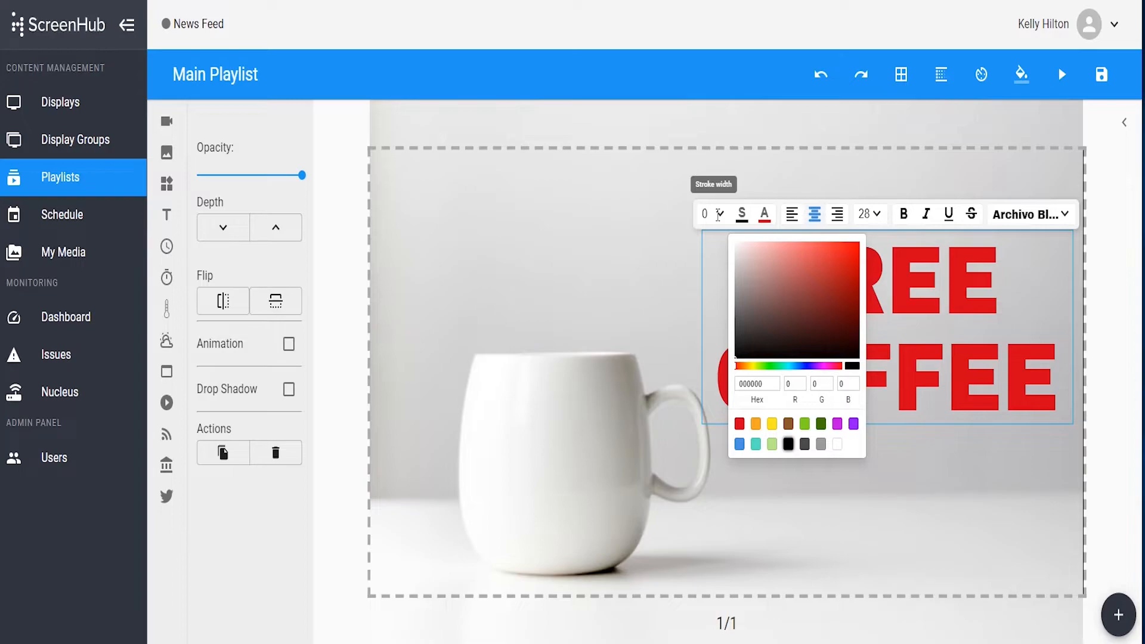
- Try outline widths 1 and 3, then settle back on the thinner width 1
{"action": "left_click", "coordinate": [712, 214]}
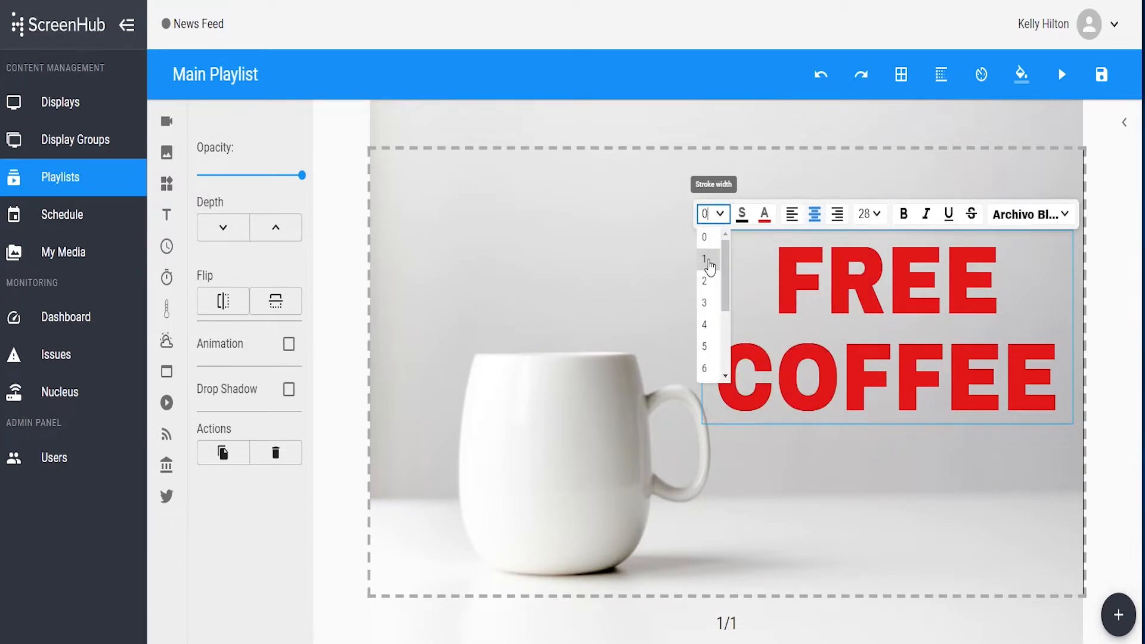
{"action": "left_click", "coordinate": [704, 259]}
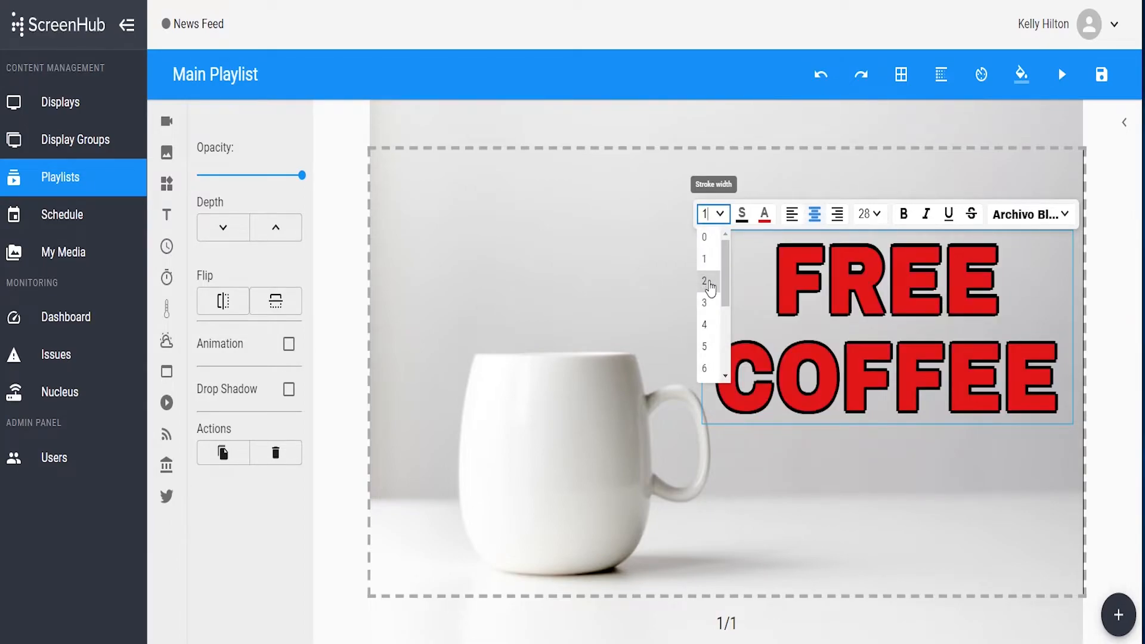
{"action": "left_click", "coordinate": [704, 302]}
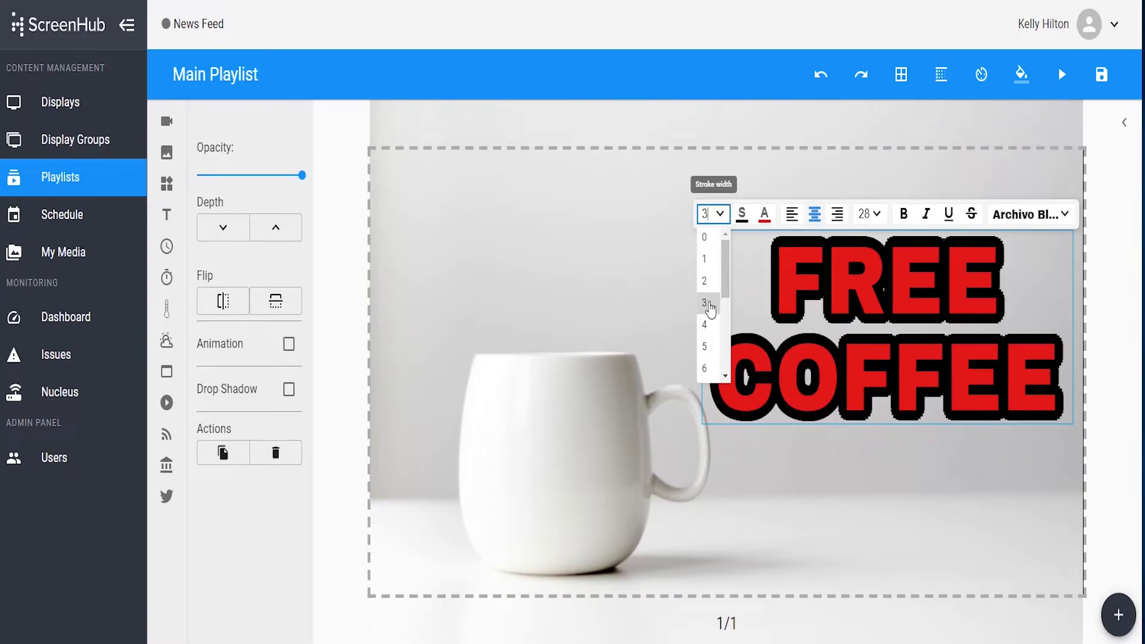
{"action": "left_click", "coordinate": [704, 259]}
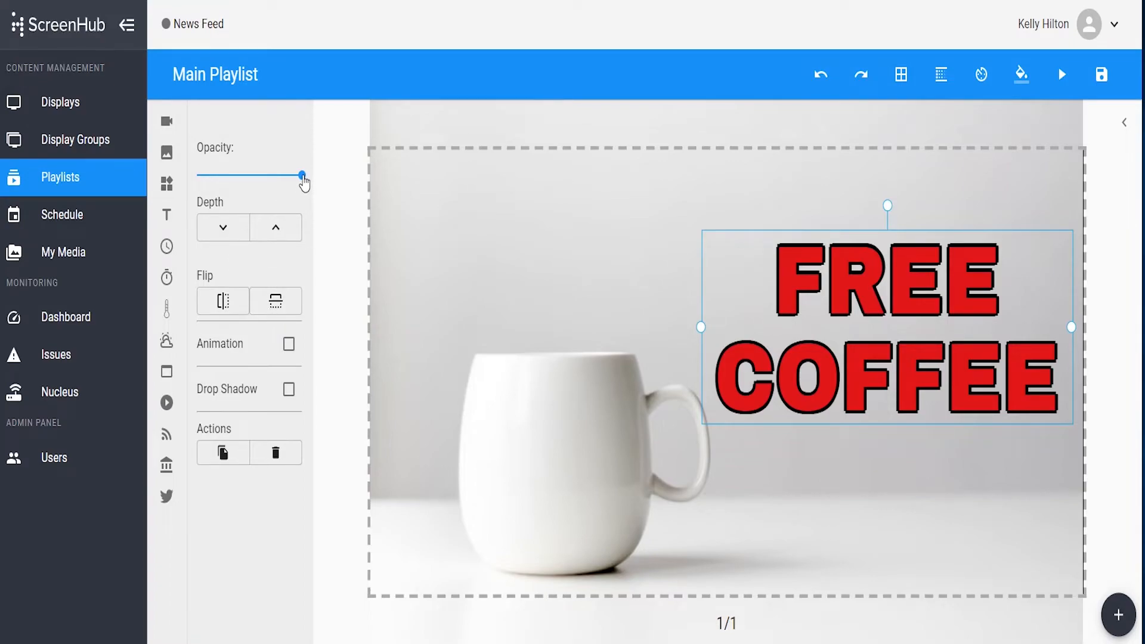
{"action": "left_click_drag", "start_coordinate": [303, 176], "coordinate": [224, 176]}
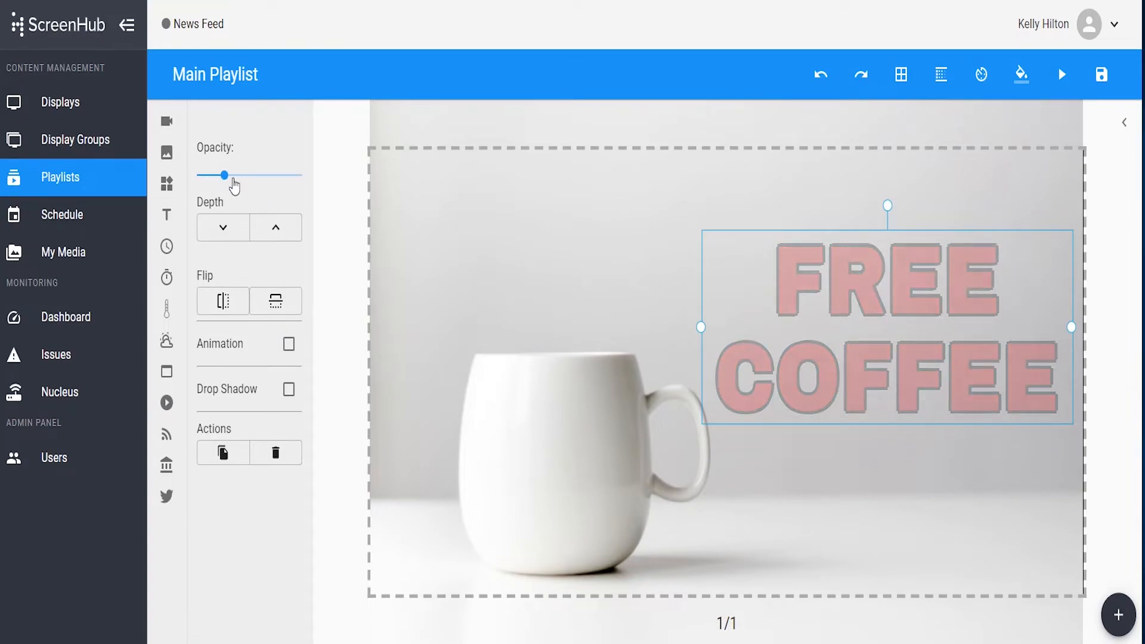
{"action": "left_click_drag", "start_coordinate": [224, 175], "coordinate": [296, 174]}
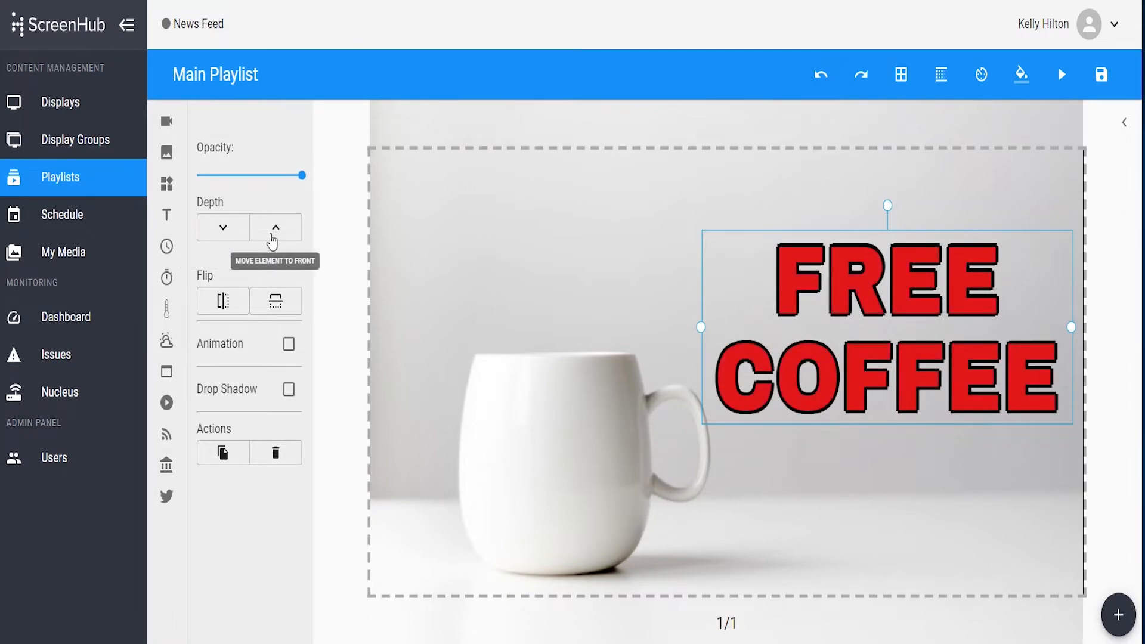
{"action": "left_click", "coordinate": [275, 227]}
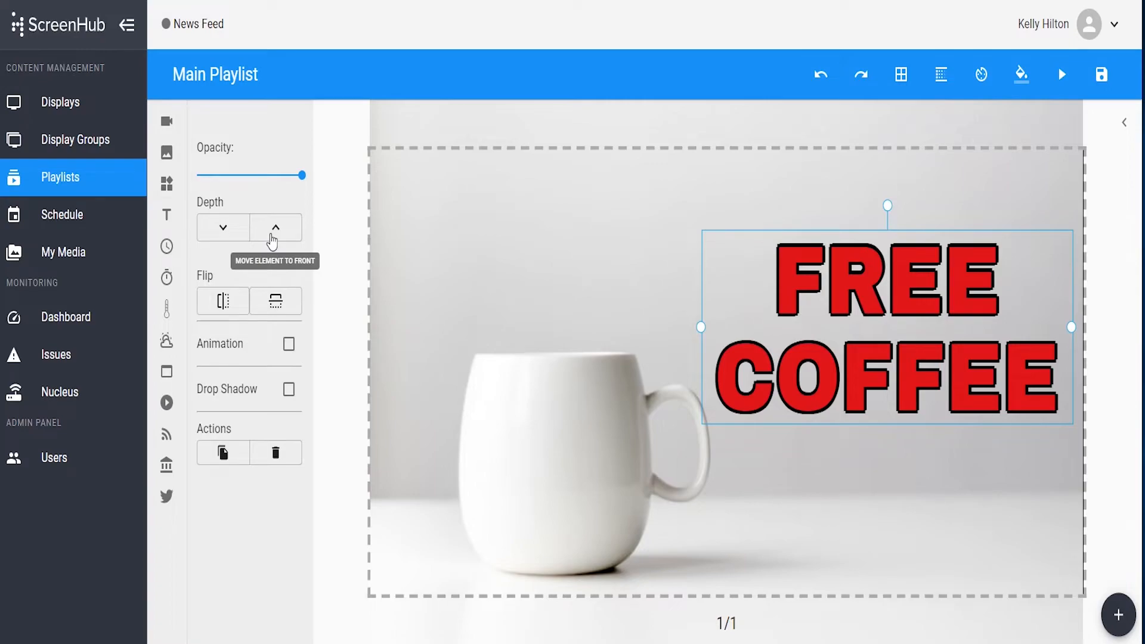
{"action": "mouse_move", "coordinate": [446, 363]}
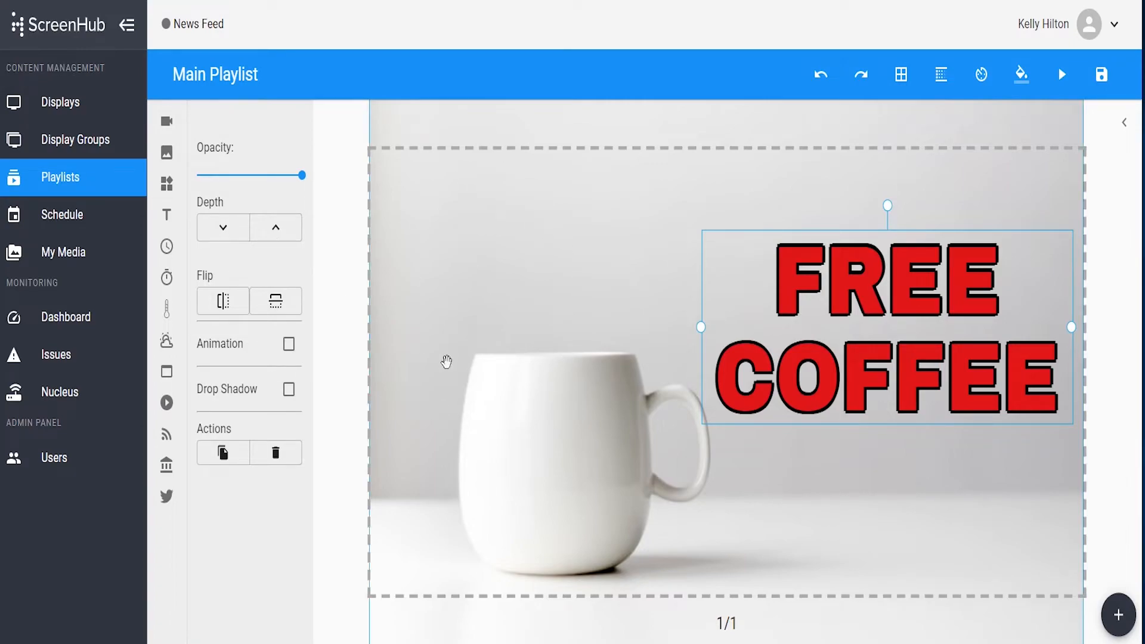
{"action": "mouse_move", "coordinate": [222, 227]}
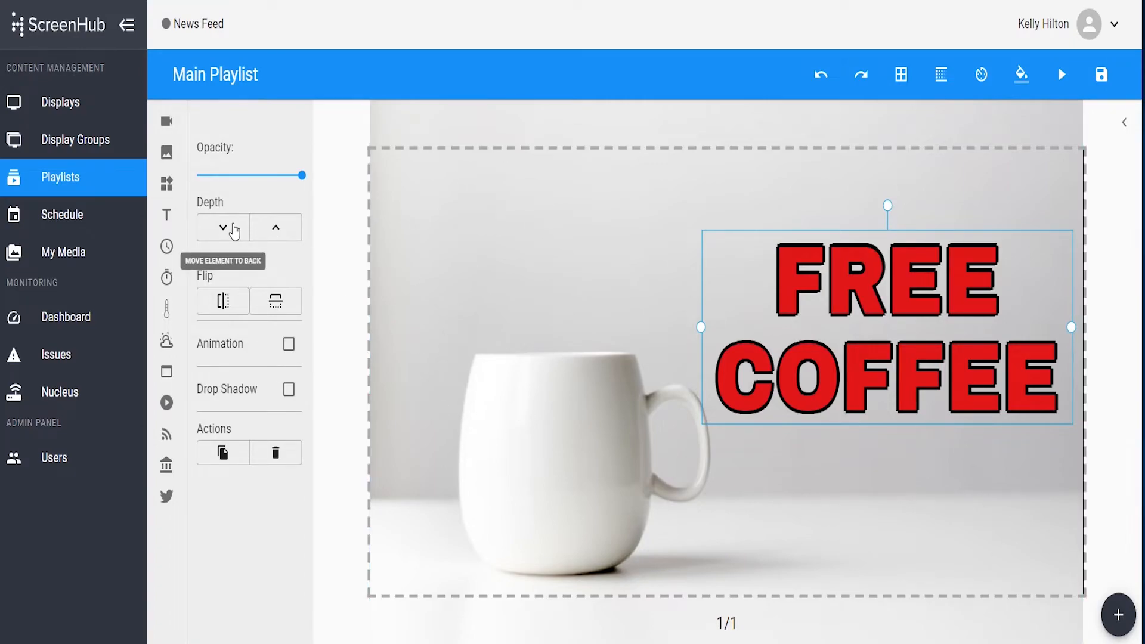
{"action": "mouse_move", "coordinate": [275, 227]}
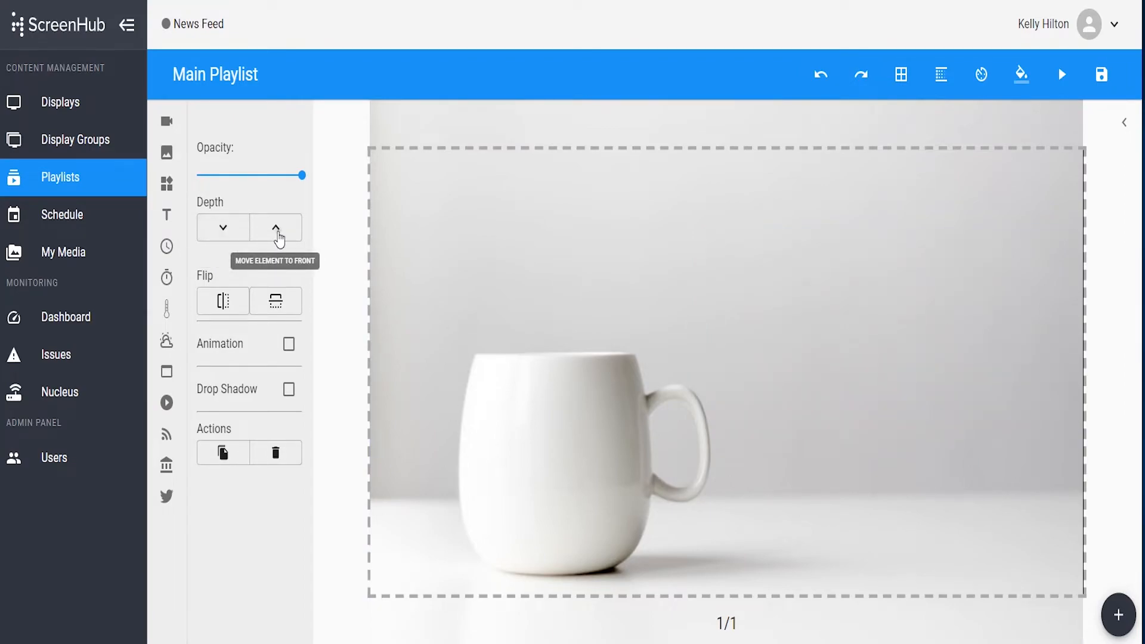
{"action": "left_click", "coordinate": [276, 227]}
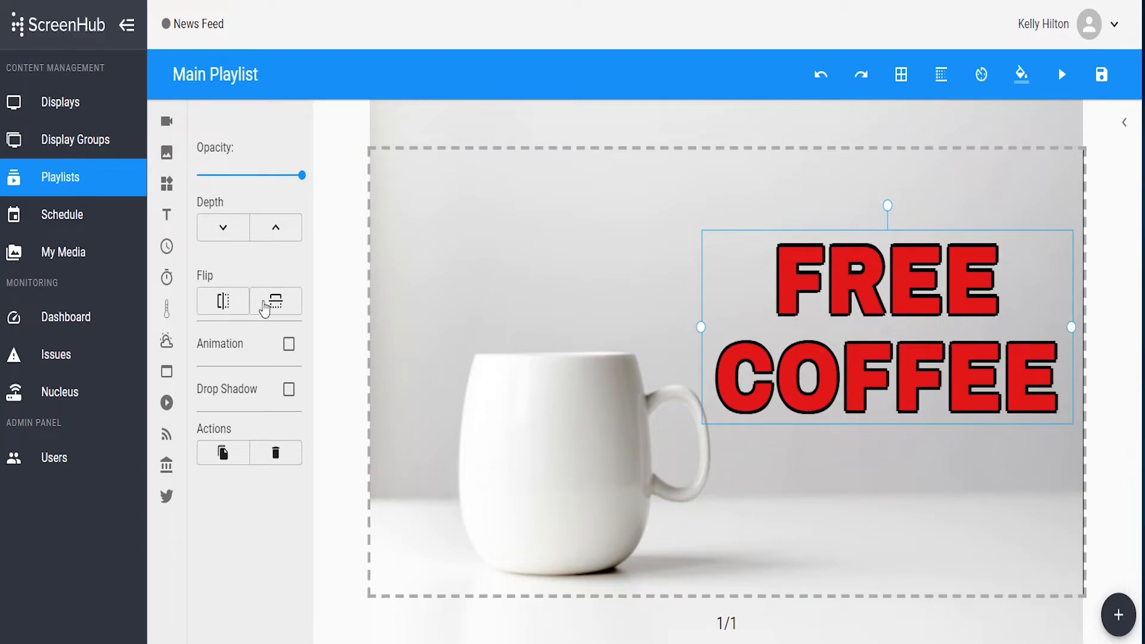
{"action": "mouse_move", "coordinate": [272, 374]}
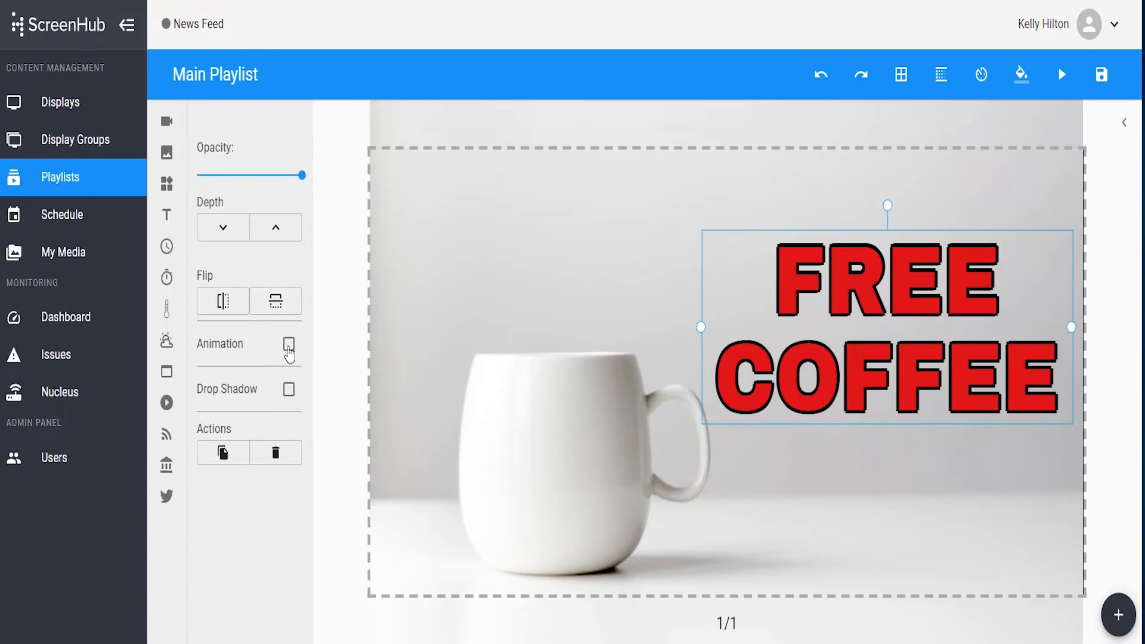
- Enable a 5-second scroll-to-left animation on the text and preview it once
{"action": "left_click", "coordinate": [289, 344]}
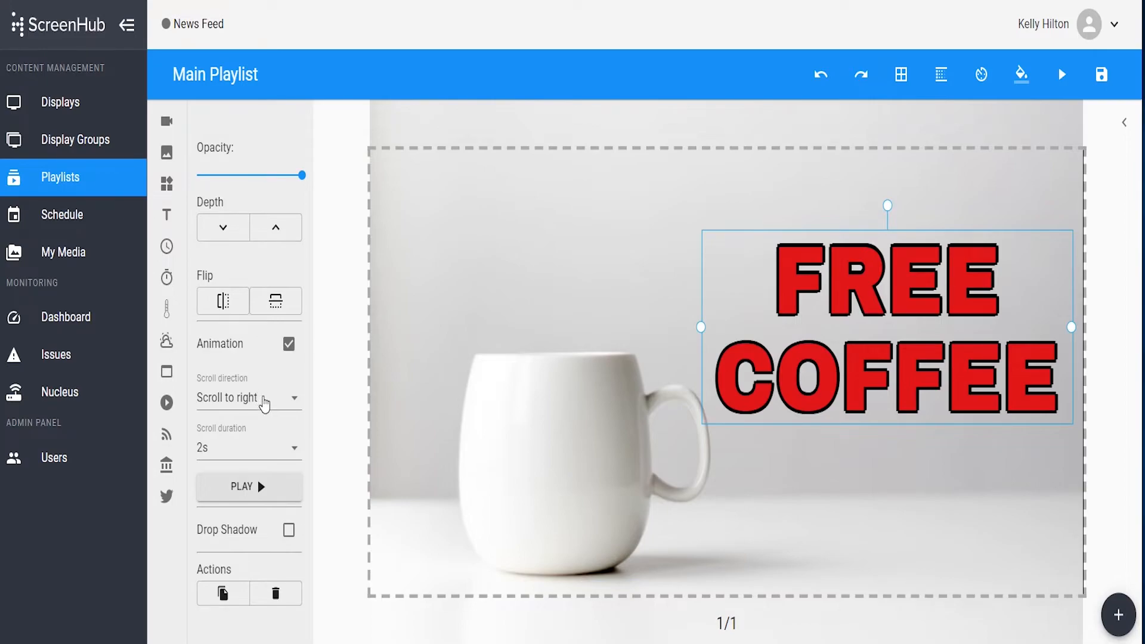
{"action": "left_click", "coordinate": [248, 397]}
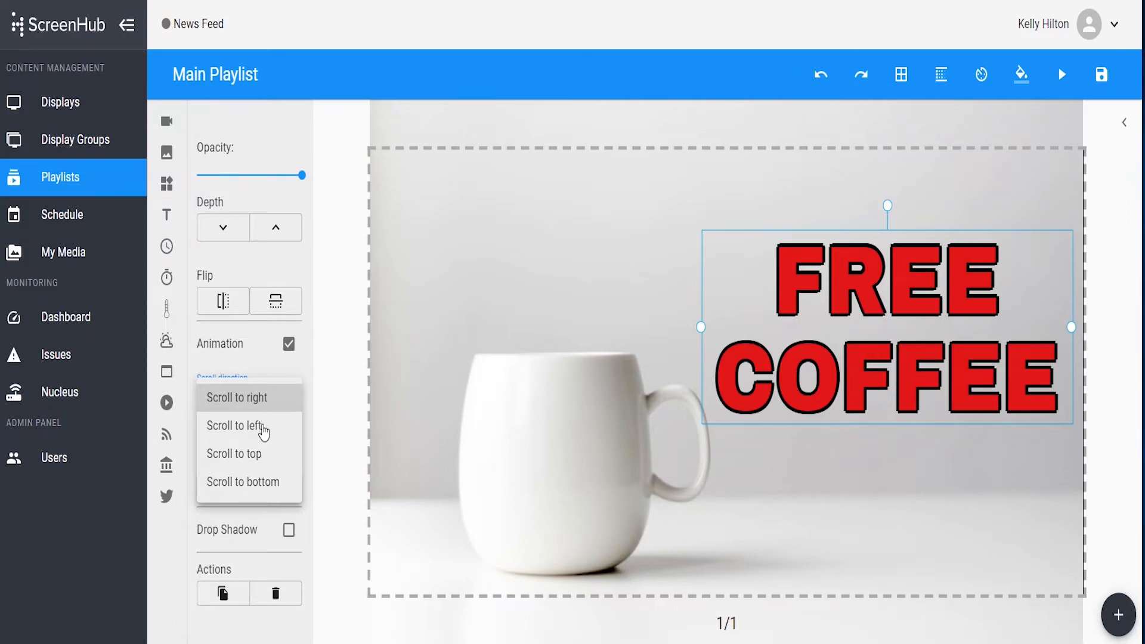
{"action": "left_click", "coordinate": [235, 425]}
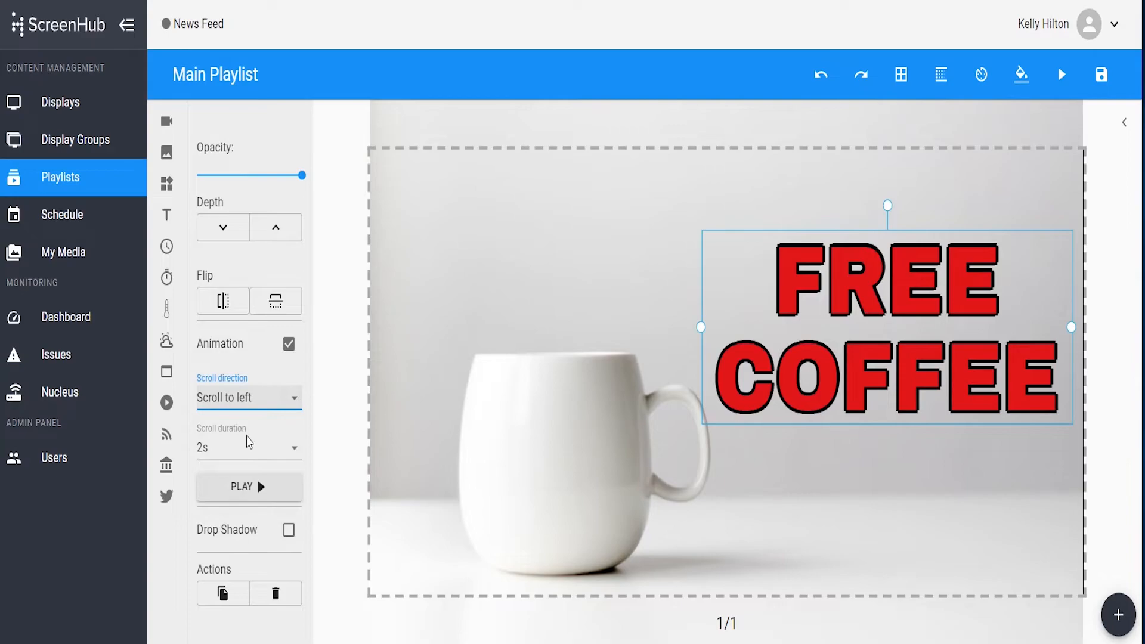
{"action": "left_click", "coordinate": [248, 448]}
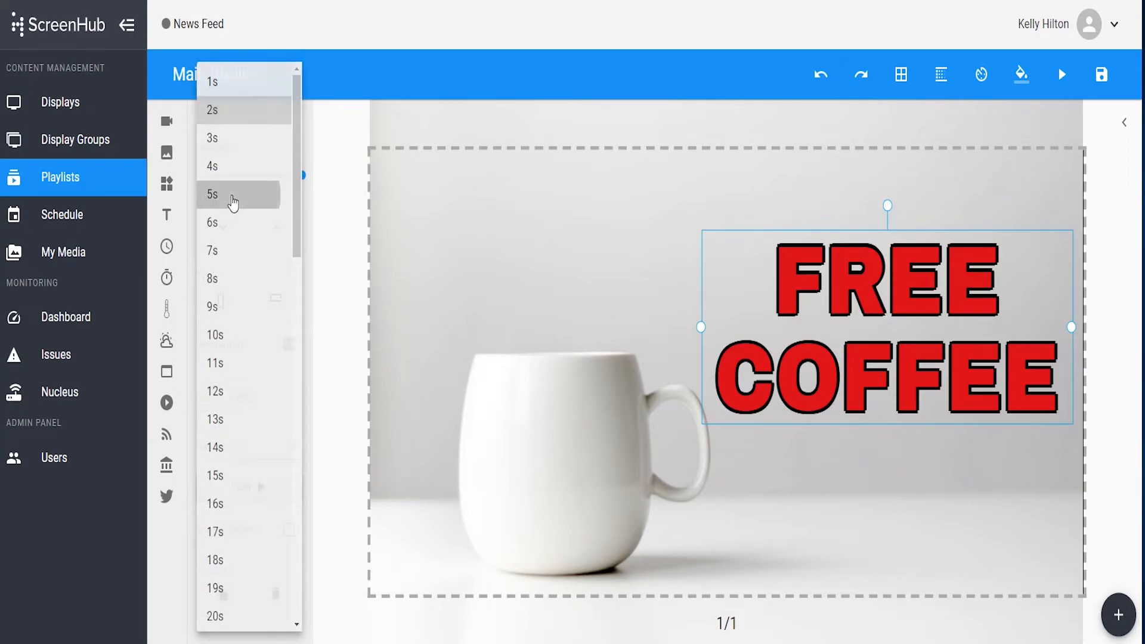
{"action": "left_click", "coordinate": [232, 196]}
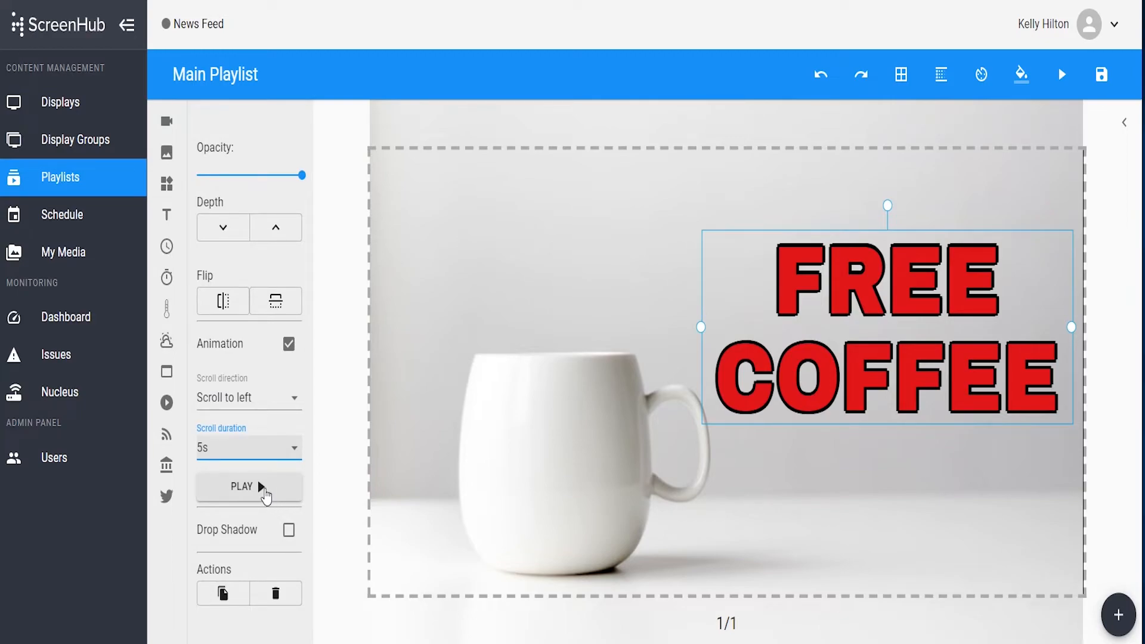
{"action": "left_click", "coordinate": [248, 486]}
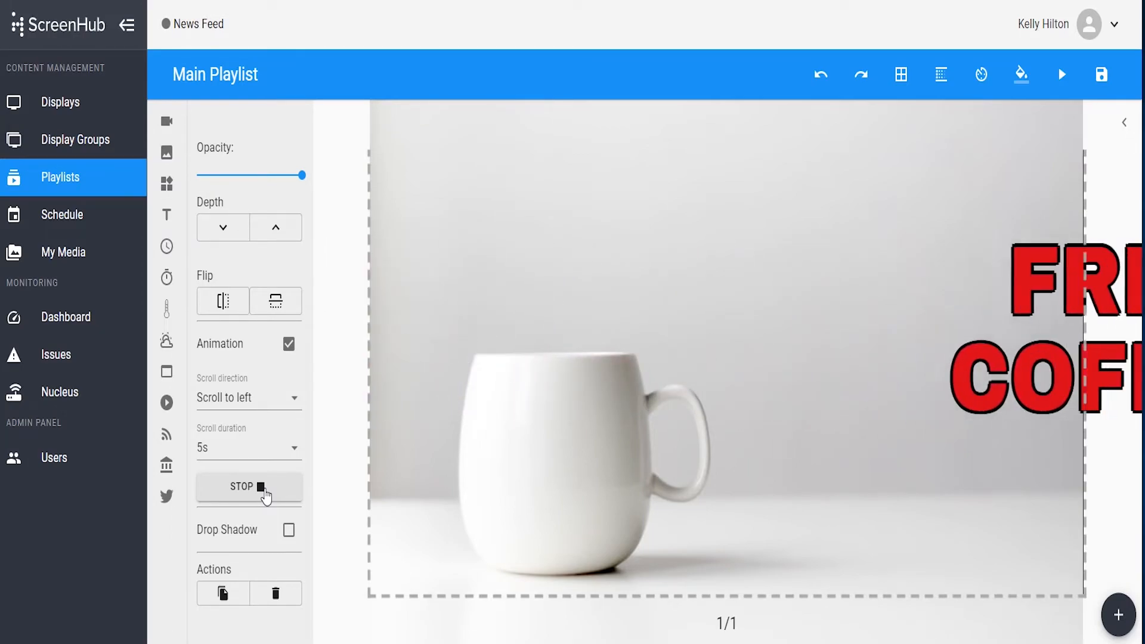
{"action": "left_click", "coordinate": [248, 486]}
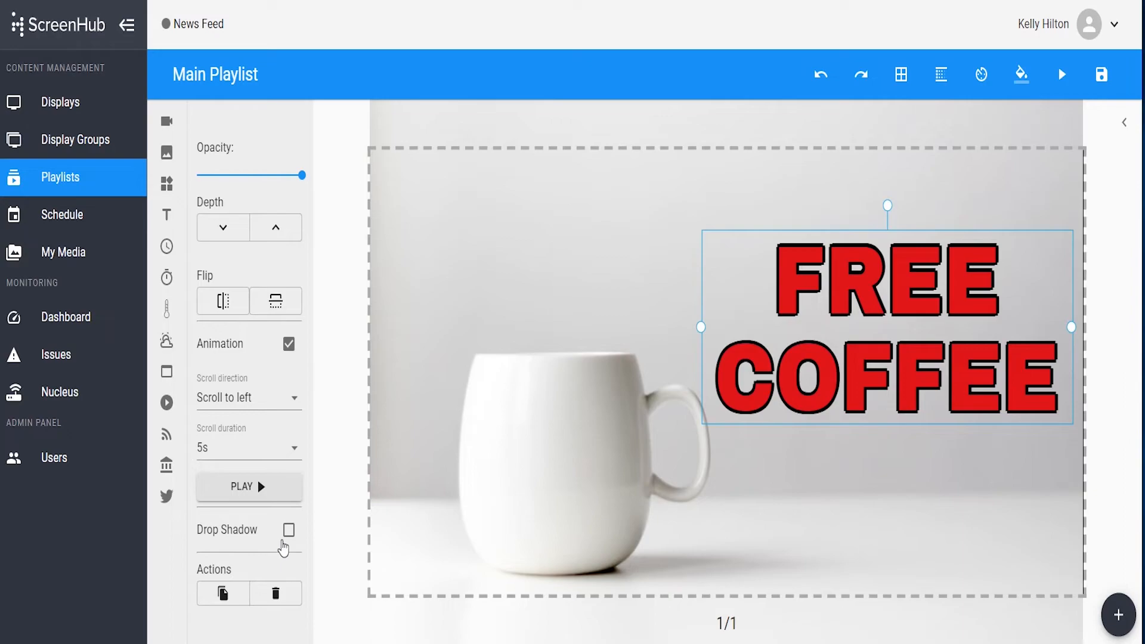
{"action": "left_click", "coordinate": [289, 530]}
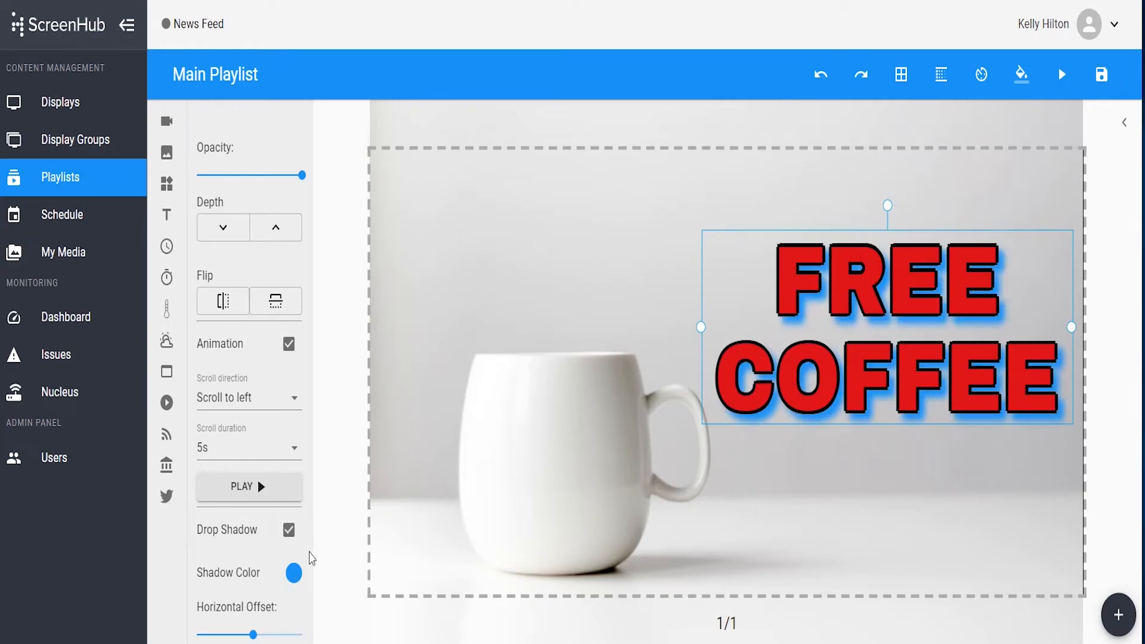
{"action": "left_click", "coordinate": [294, 573]}
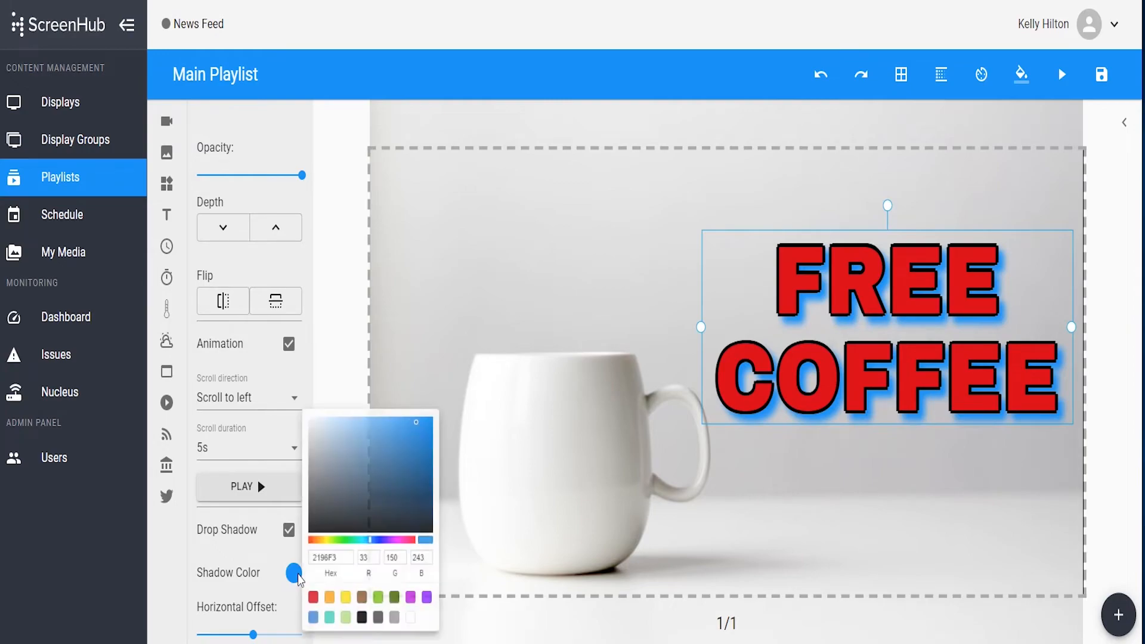
{"action": "left_click", "coordinate": [361, 617]}
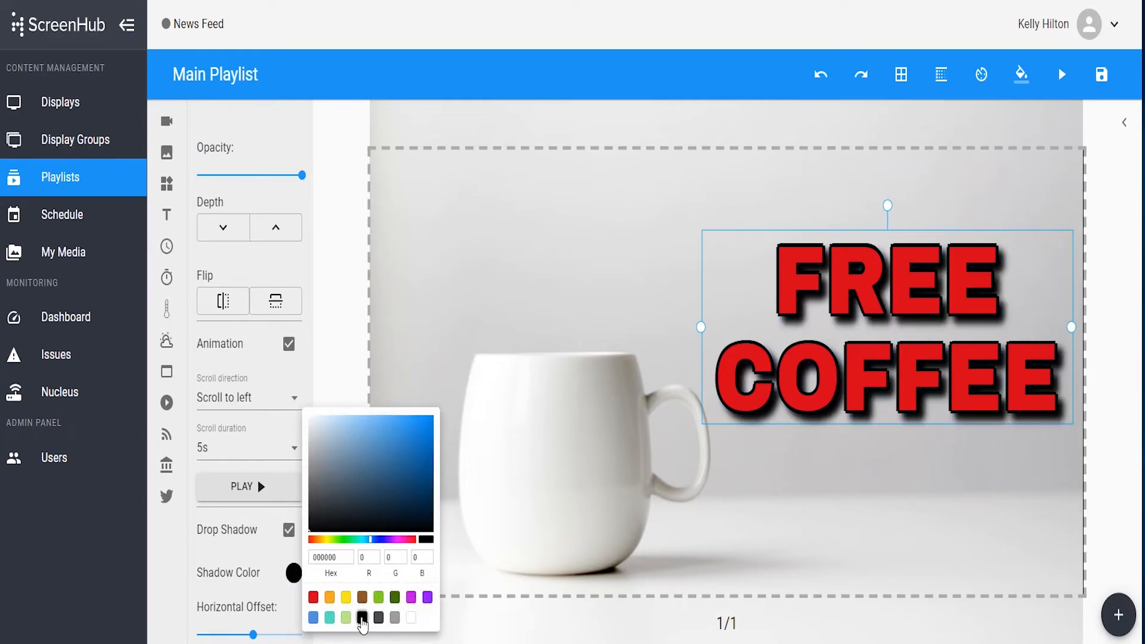
{"action": "left_click", "coordinate": [426, 596]}
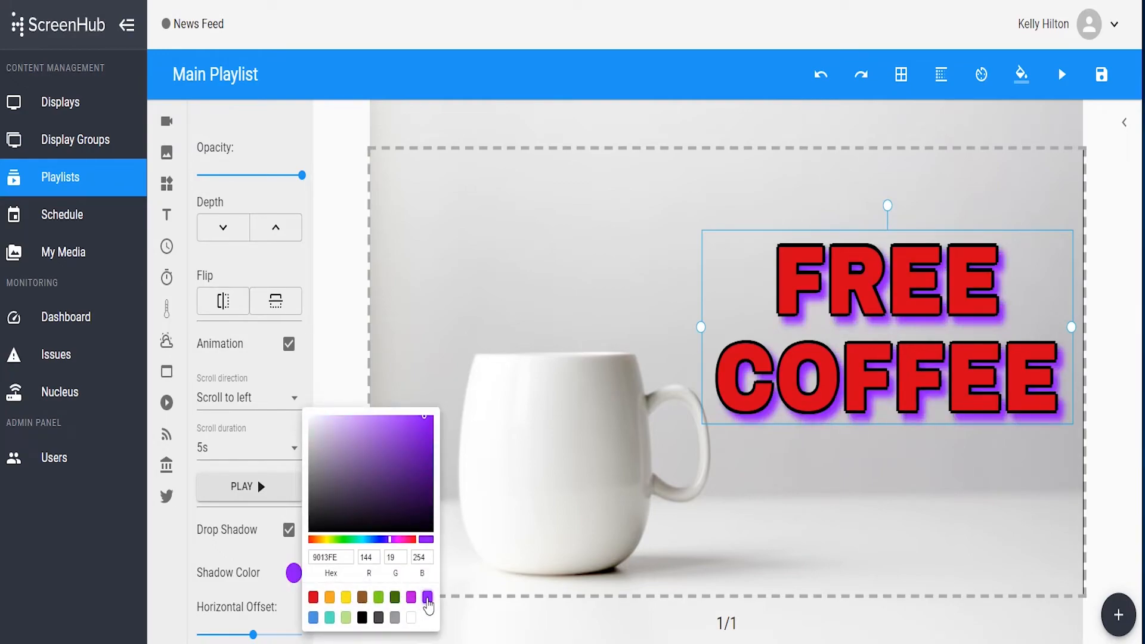
{"action": "left_click", "coordinate": [426, 596]}
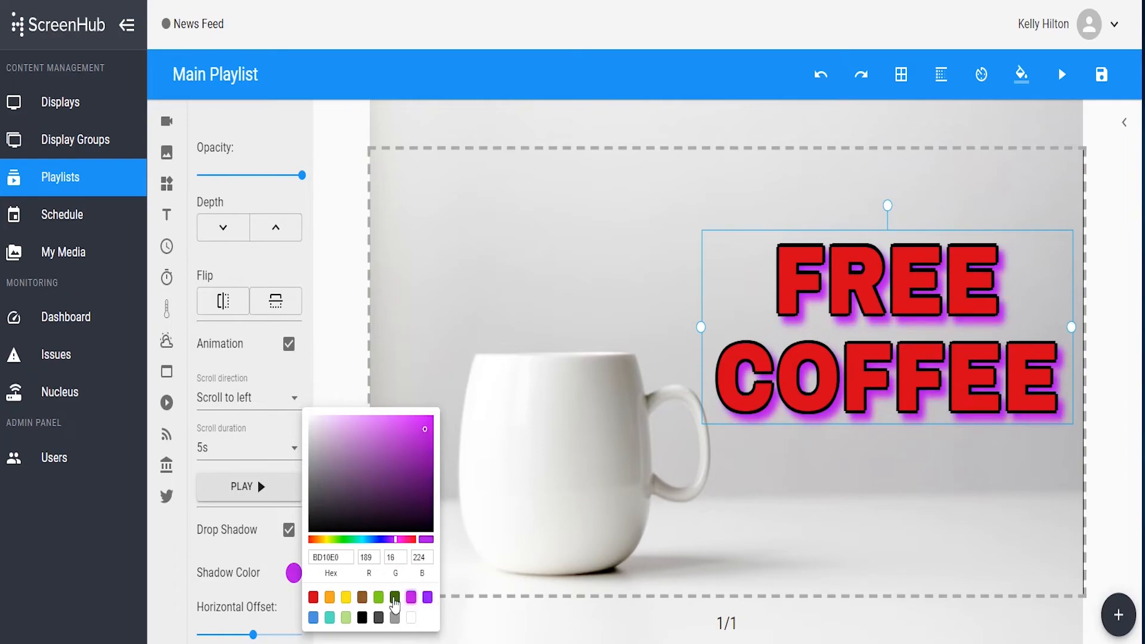
{"action": "left_click", "coordinate": [394, 597]}
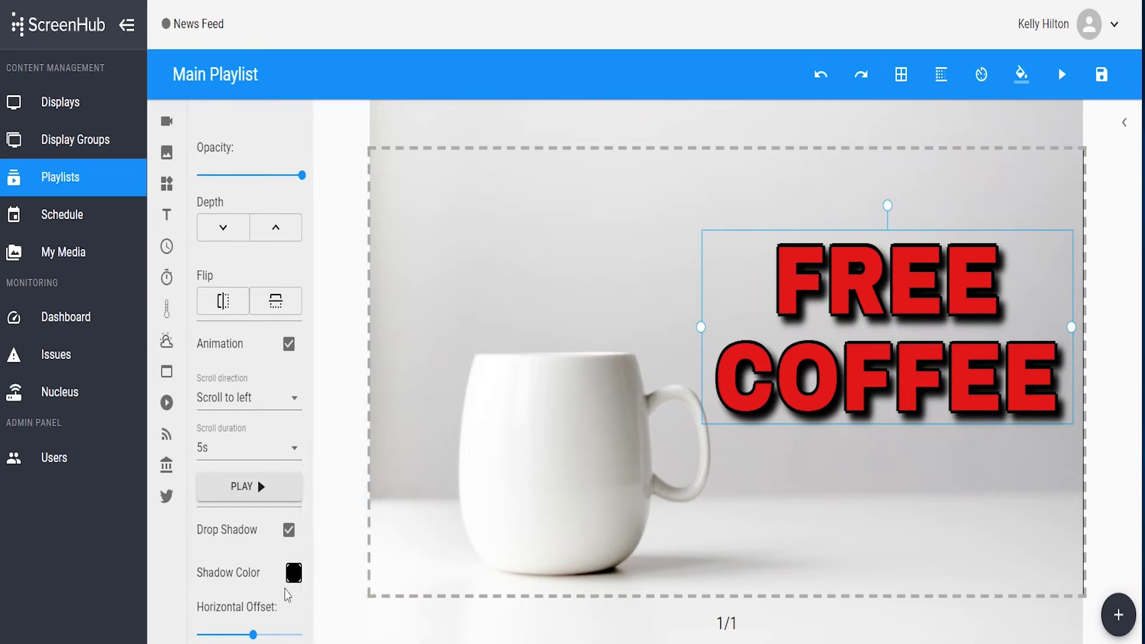
{"action": "left_click", "coordinate": [289, 529]}
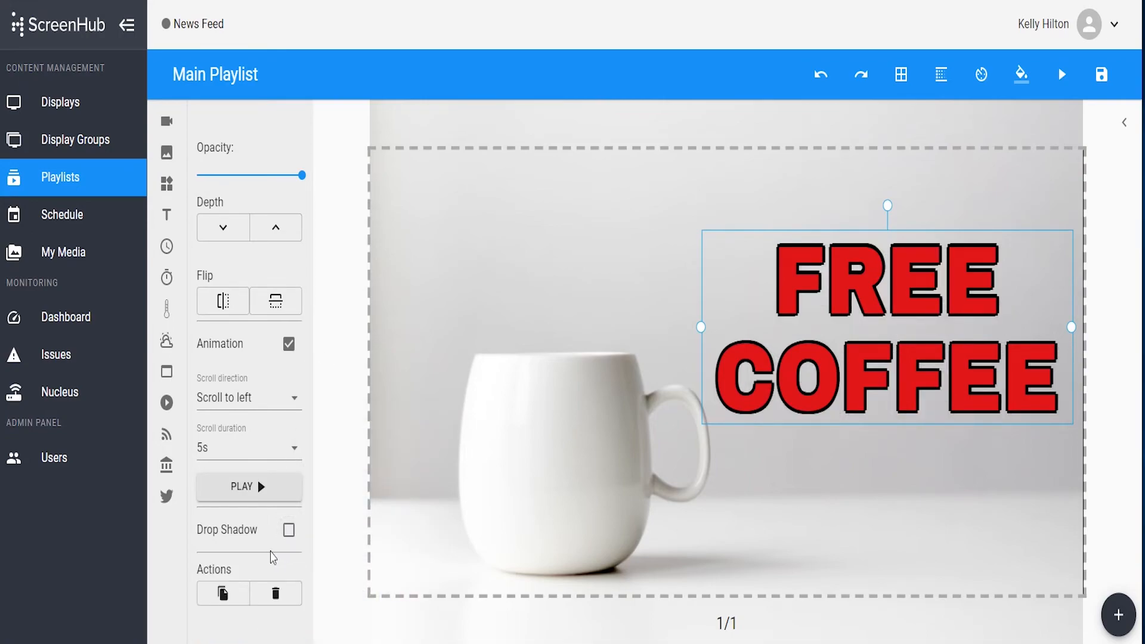
{"action": "mouse_move", "coordinate": [222, 592]}
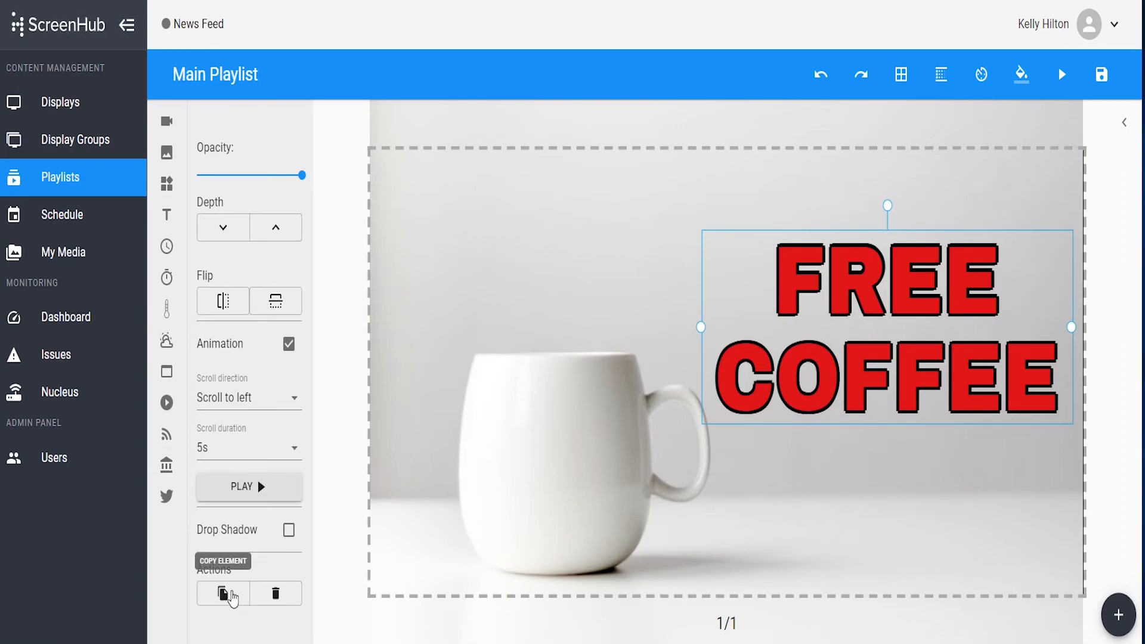
{"action": "left_click", "coordinate": [222, 592]}
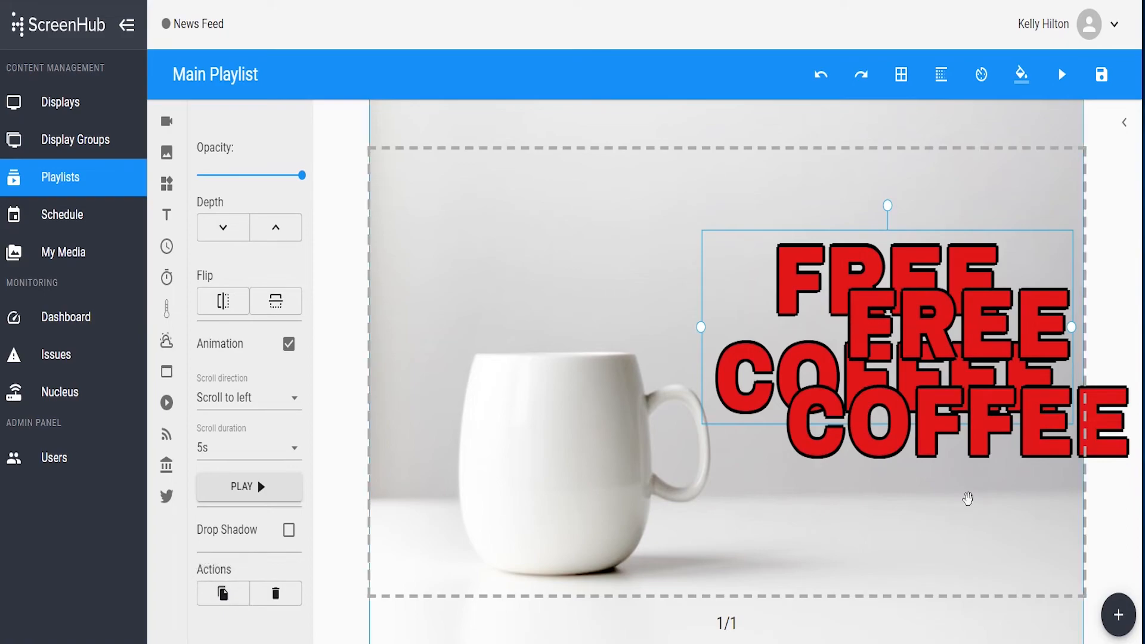
{"action": "left_click_drag", "start_coordinate": [883, 327], "coordinate": [569, 254]}
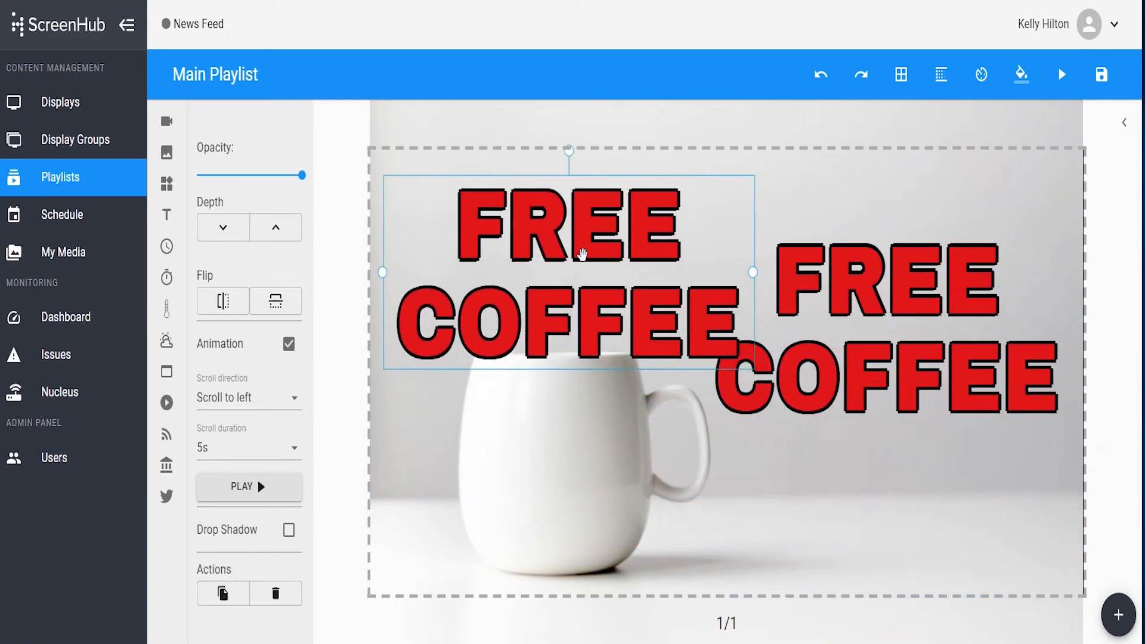
{"action": "left_click_drag", "start_coordinate": [576, 255], "coordinate": [584, 263]}
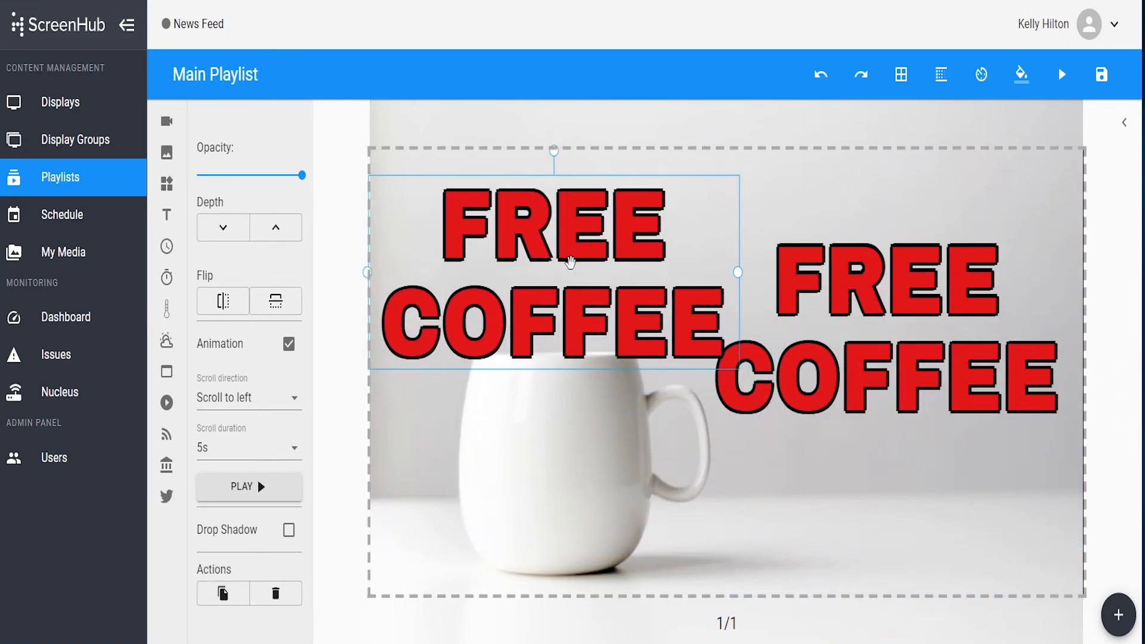
{"action": "double_click", "coordinate": [555, 263]}
{"action": "type", "text": "Ne"}
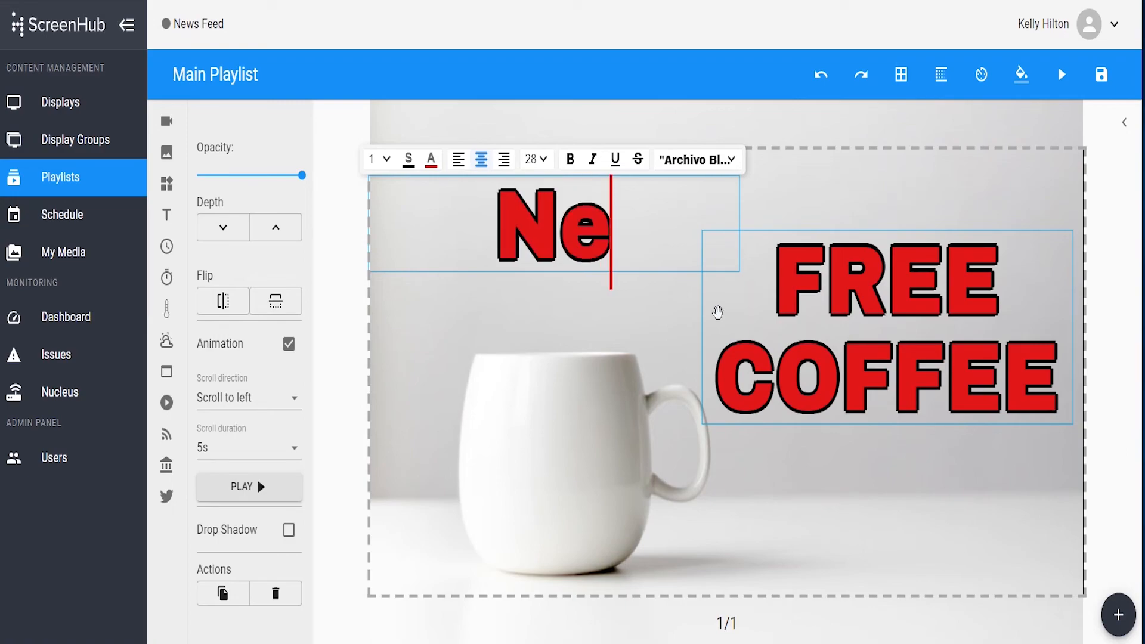
{"action": "type", "text": "w"}
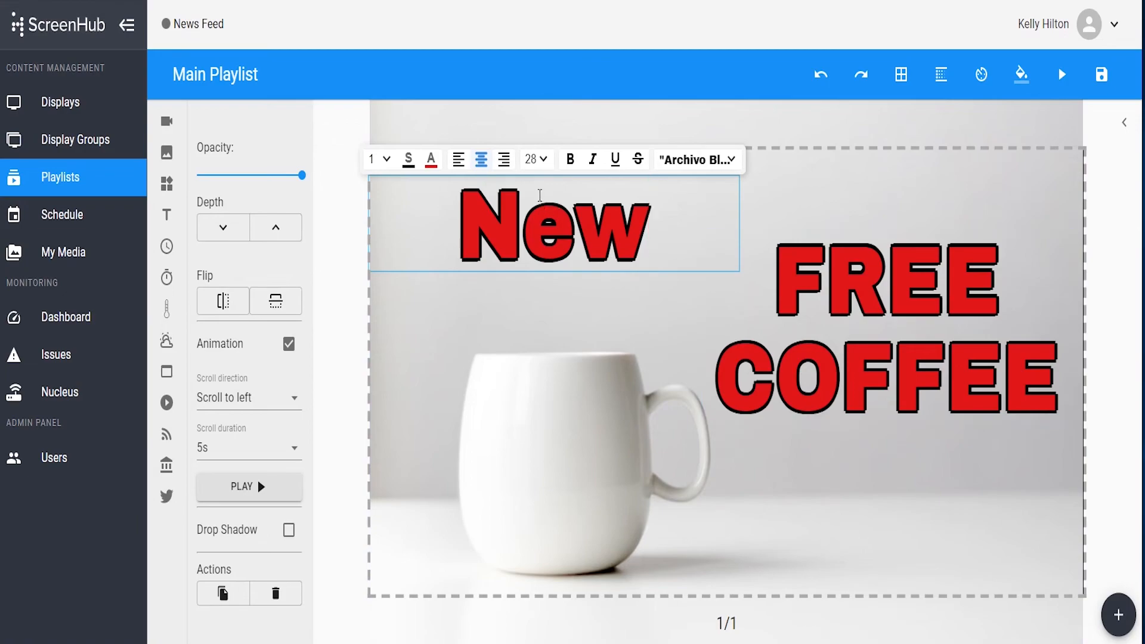
{"action": "mouse_move", "coordinate": [276, 593]}
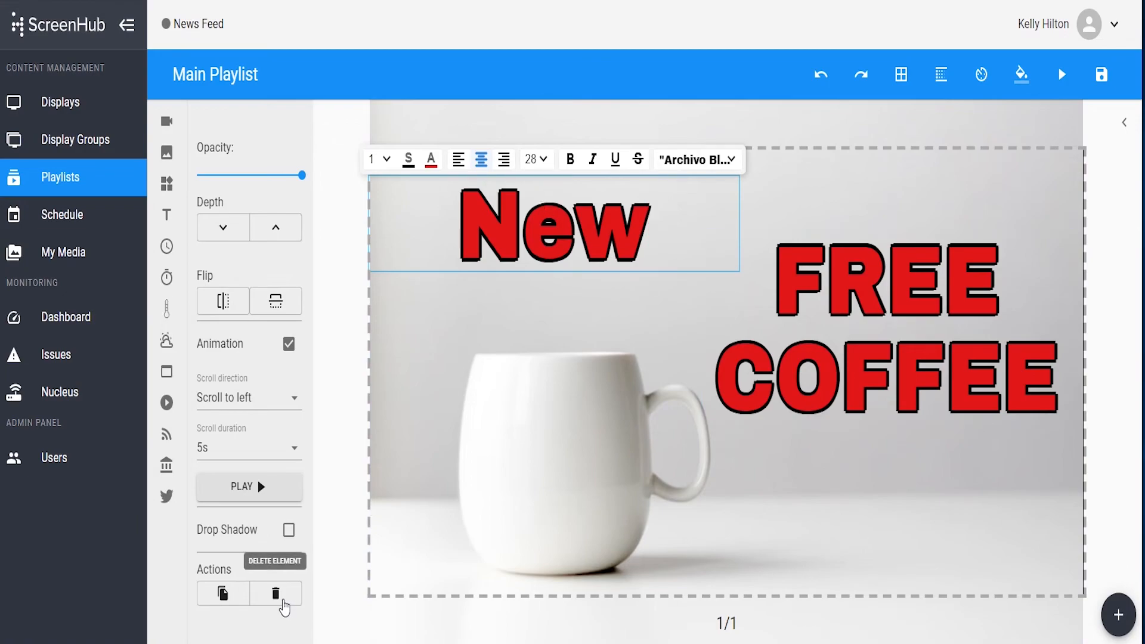
{"action": "left_click", "coordinate": [276, 592]}
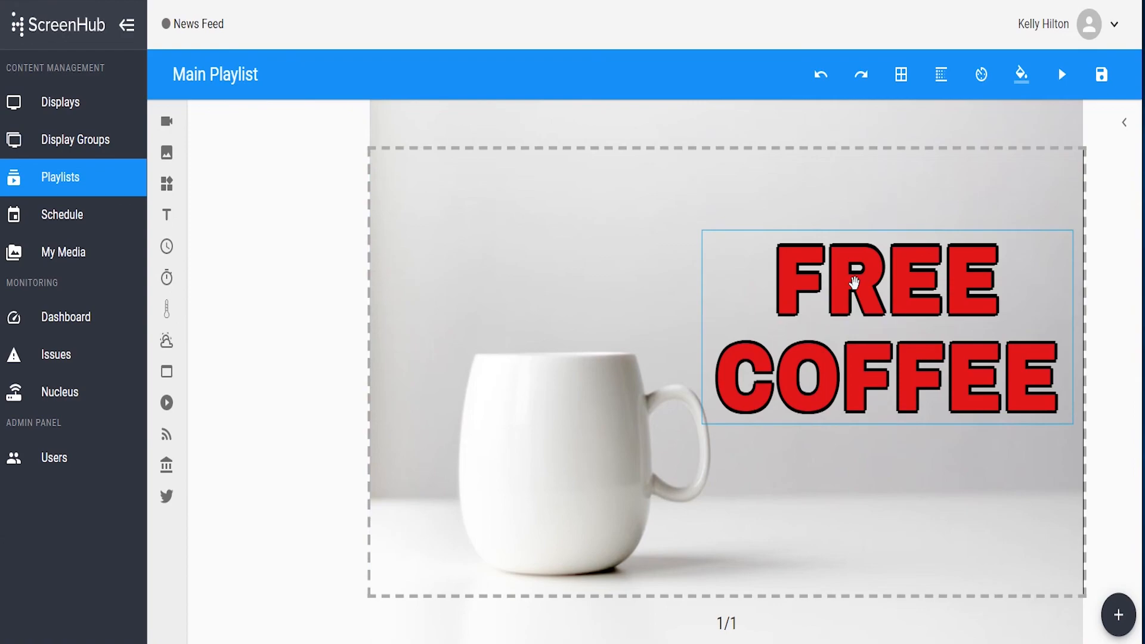